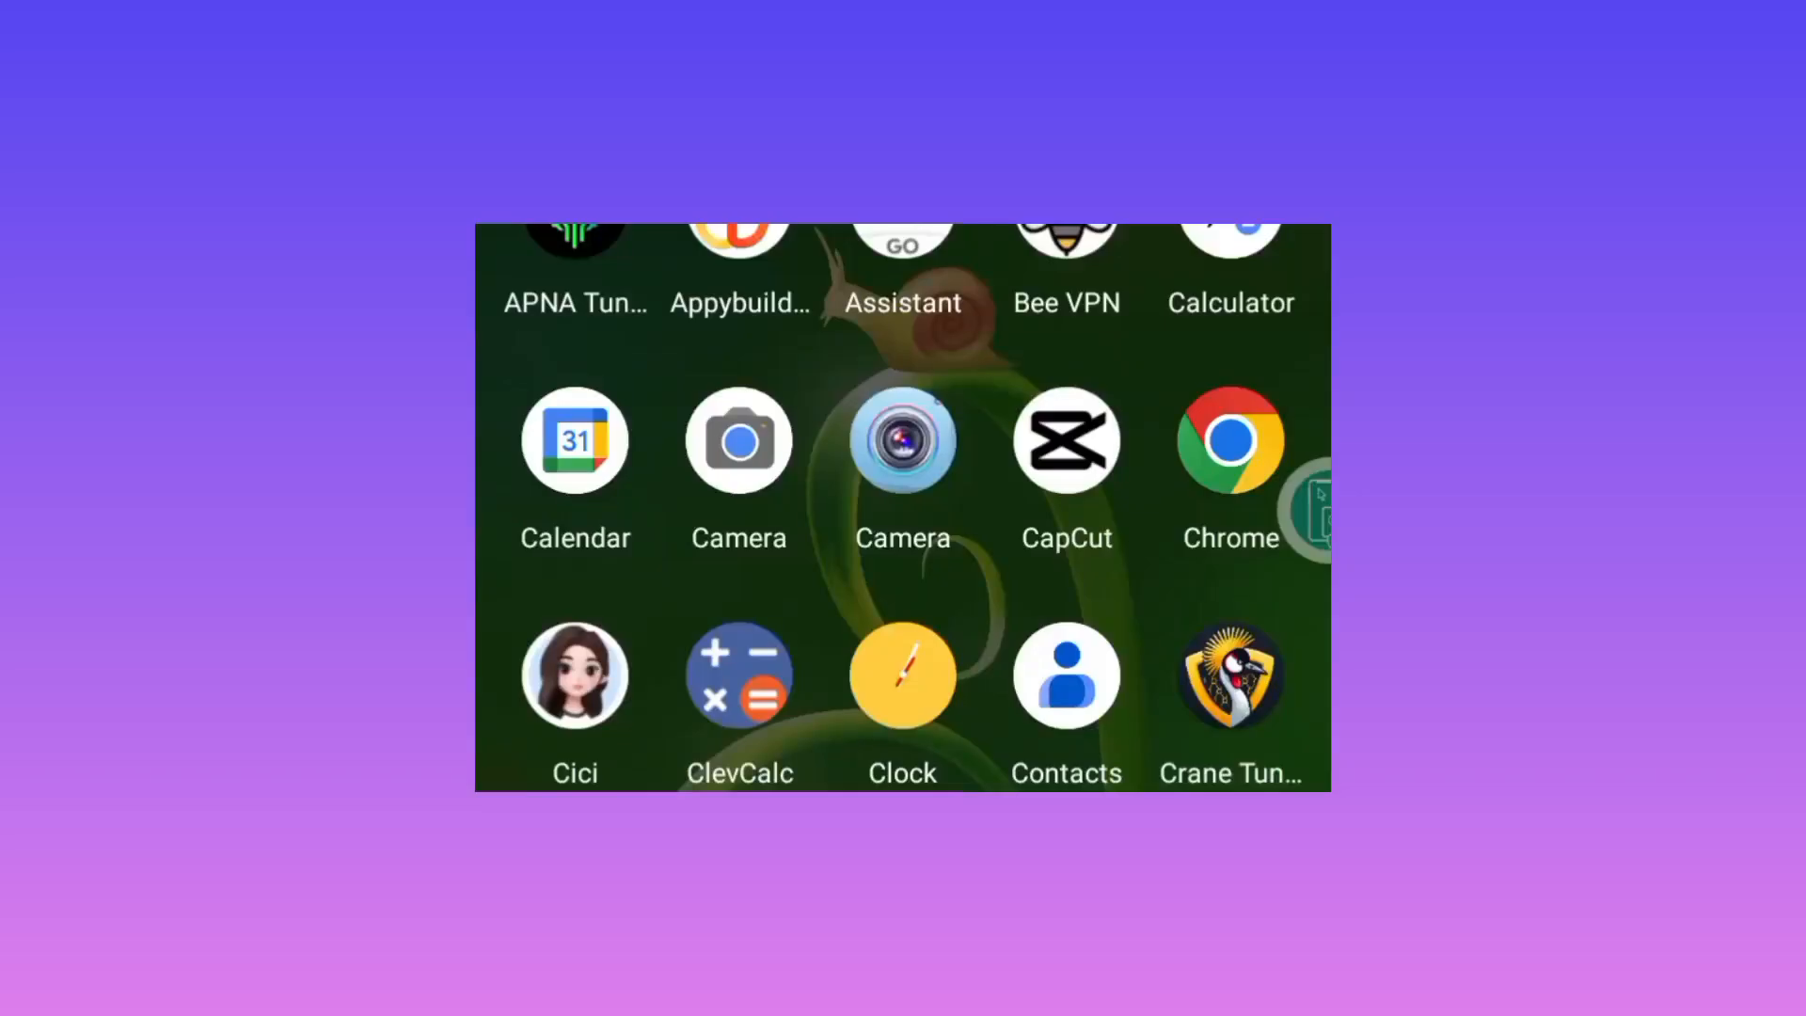
Scroll through the app drawer to reach the Google Play Store icon
{"action": "scroll", "scroll_direction": "down", "scroll_amount": 3}
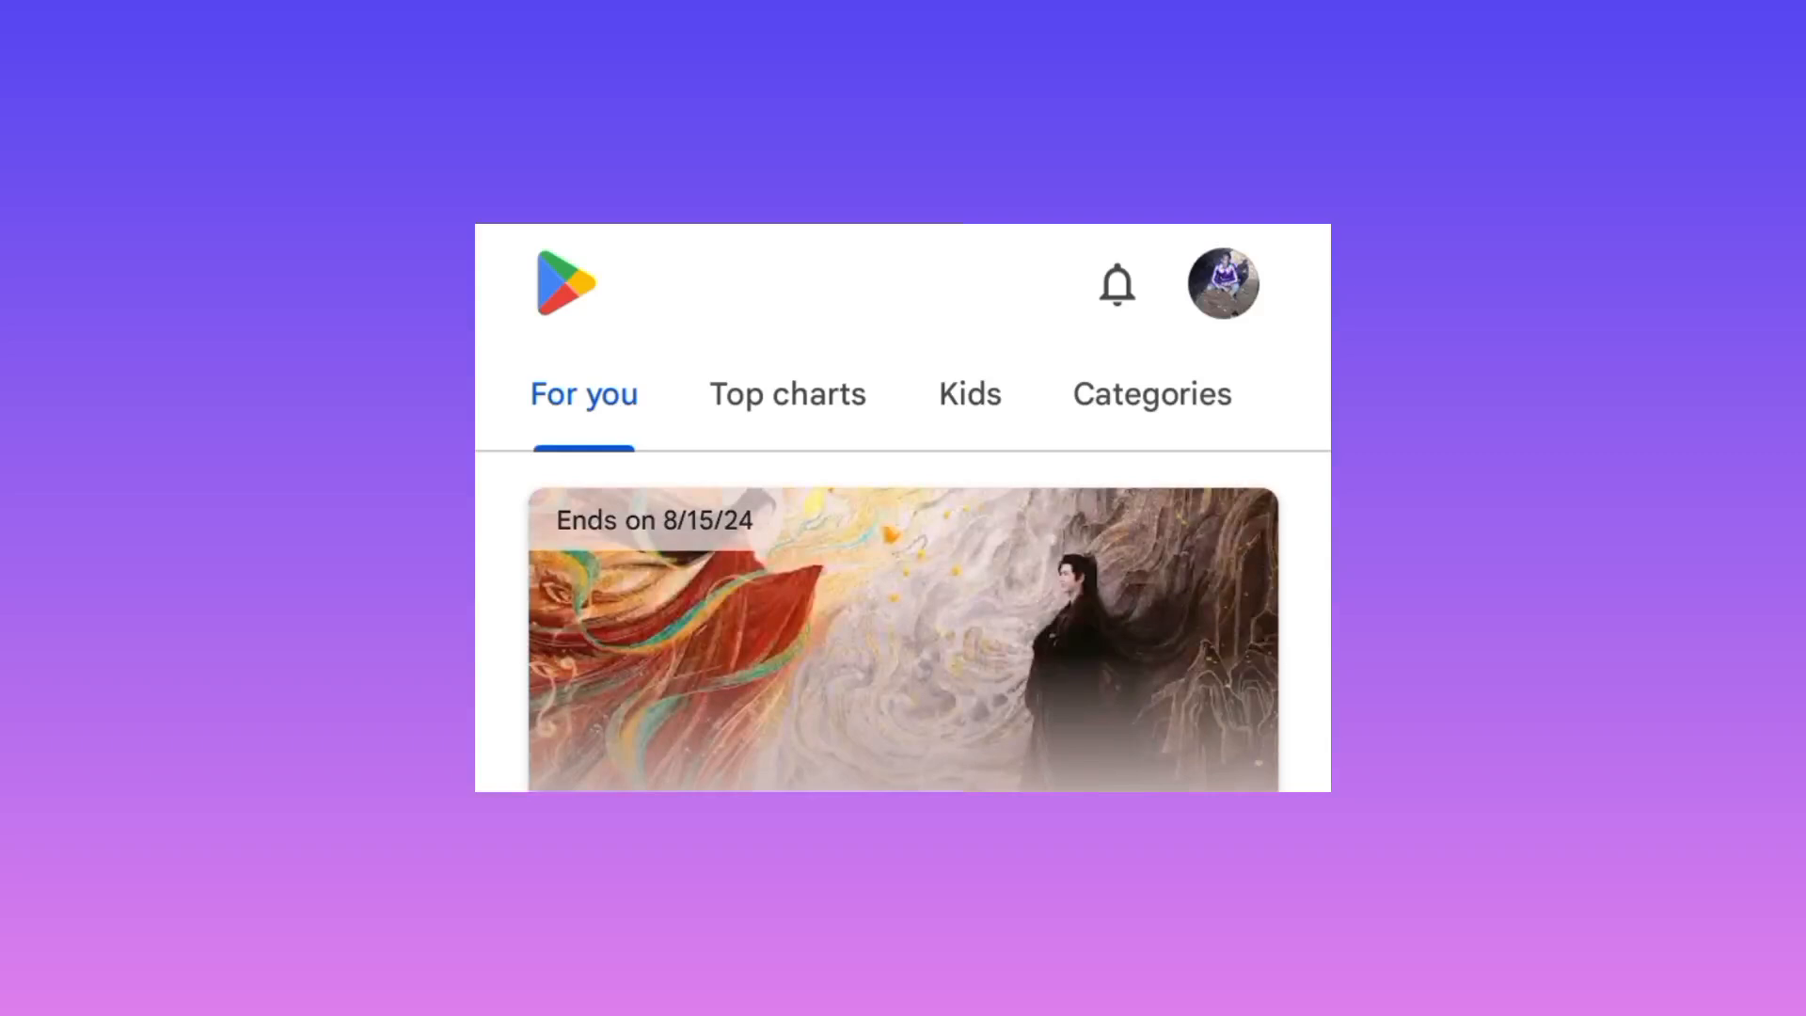
{"action": "mouse_move", "coordinate": [1241, 418]}
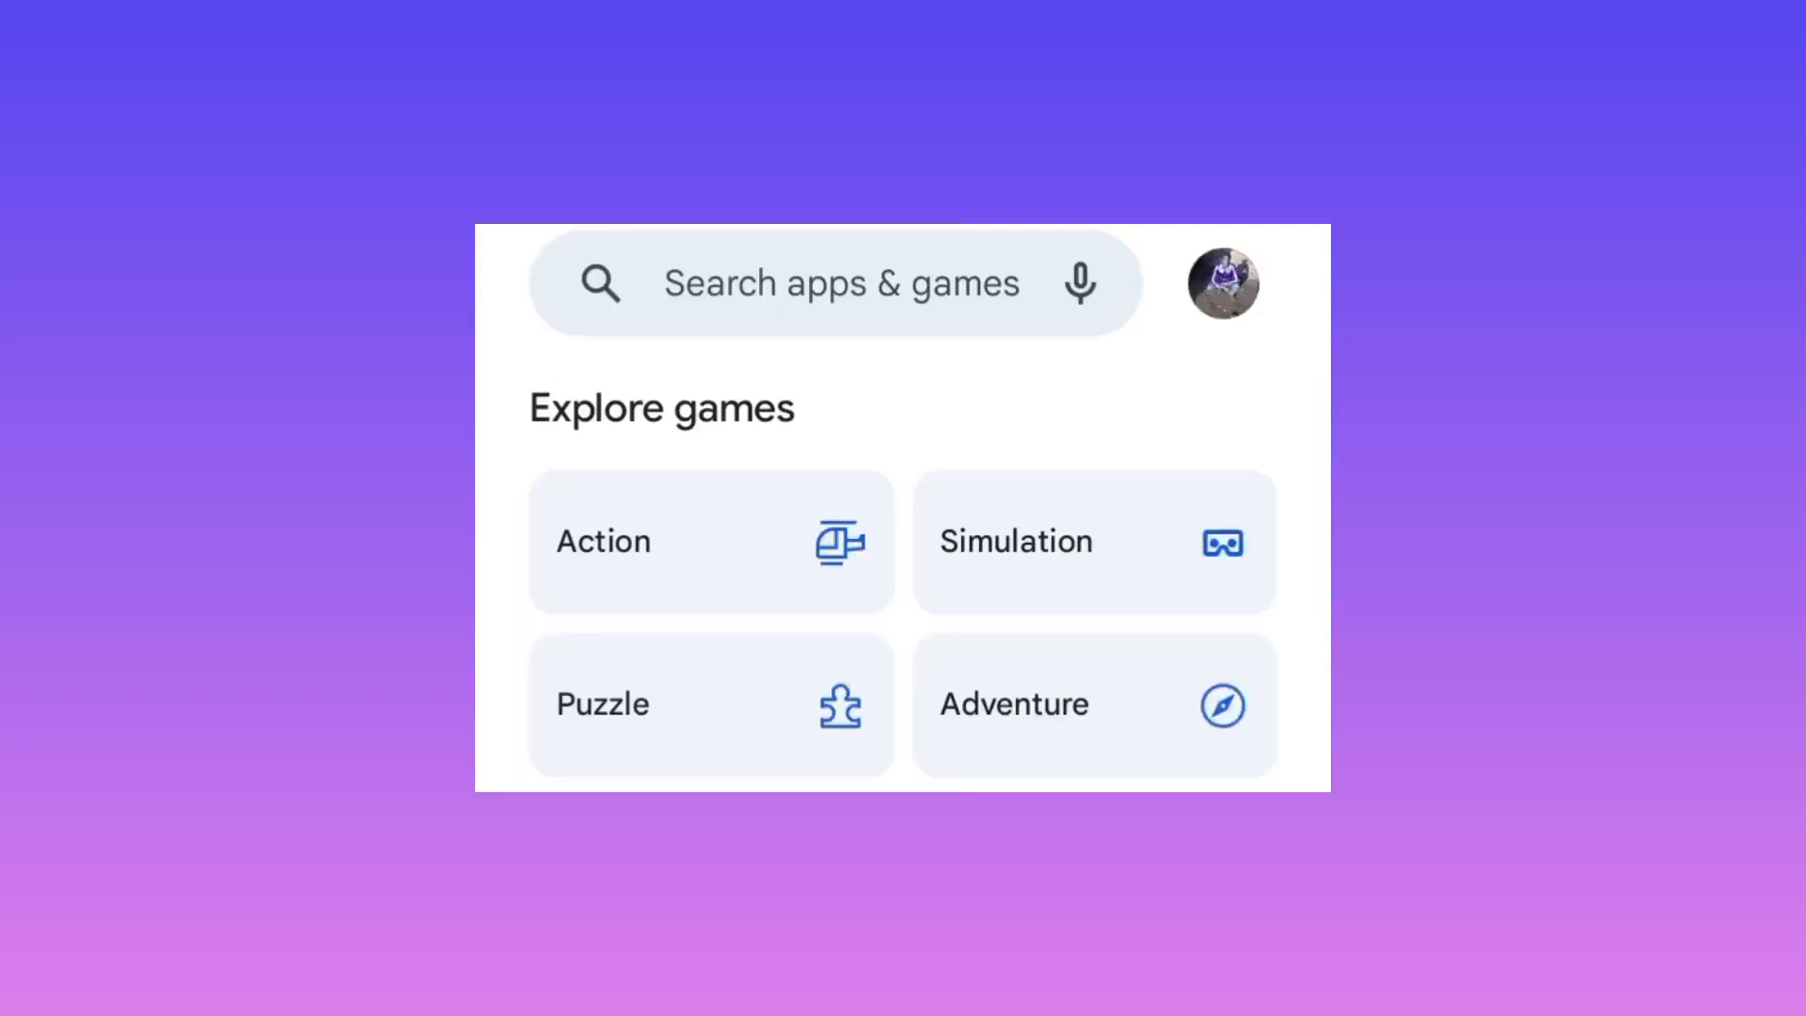
Search the Play Store for "inet vpn" to list matching VPN apps
{"action": "left_click", "coordinate": [830, 282]}
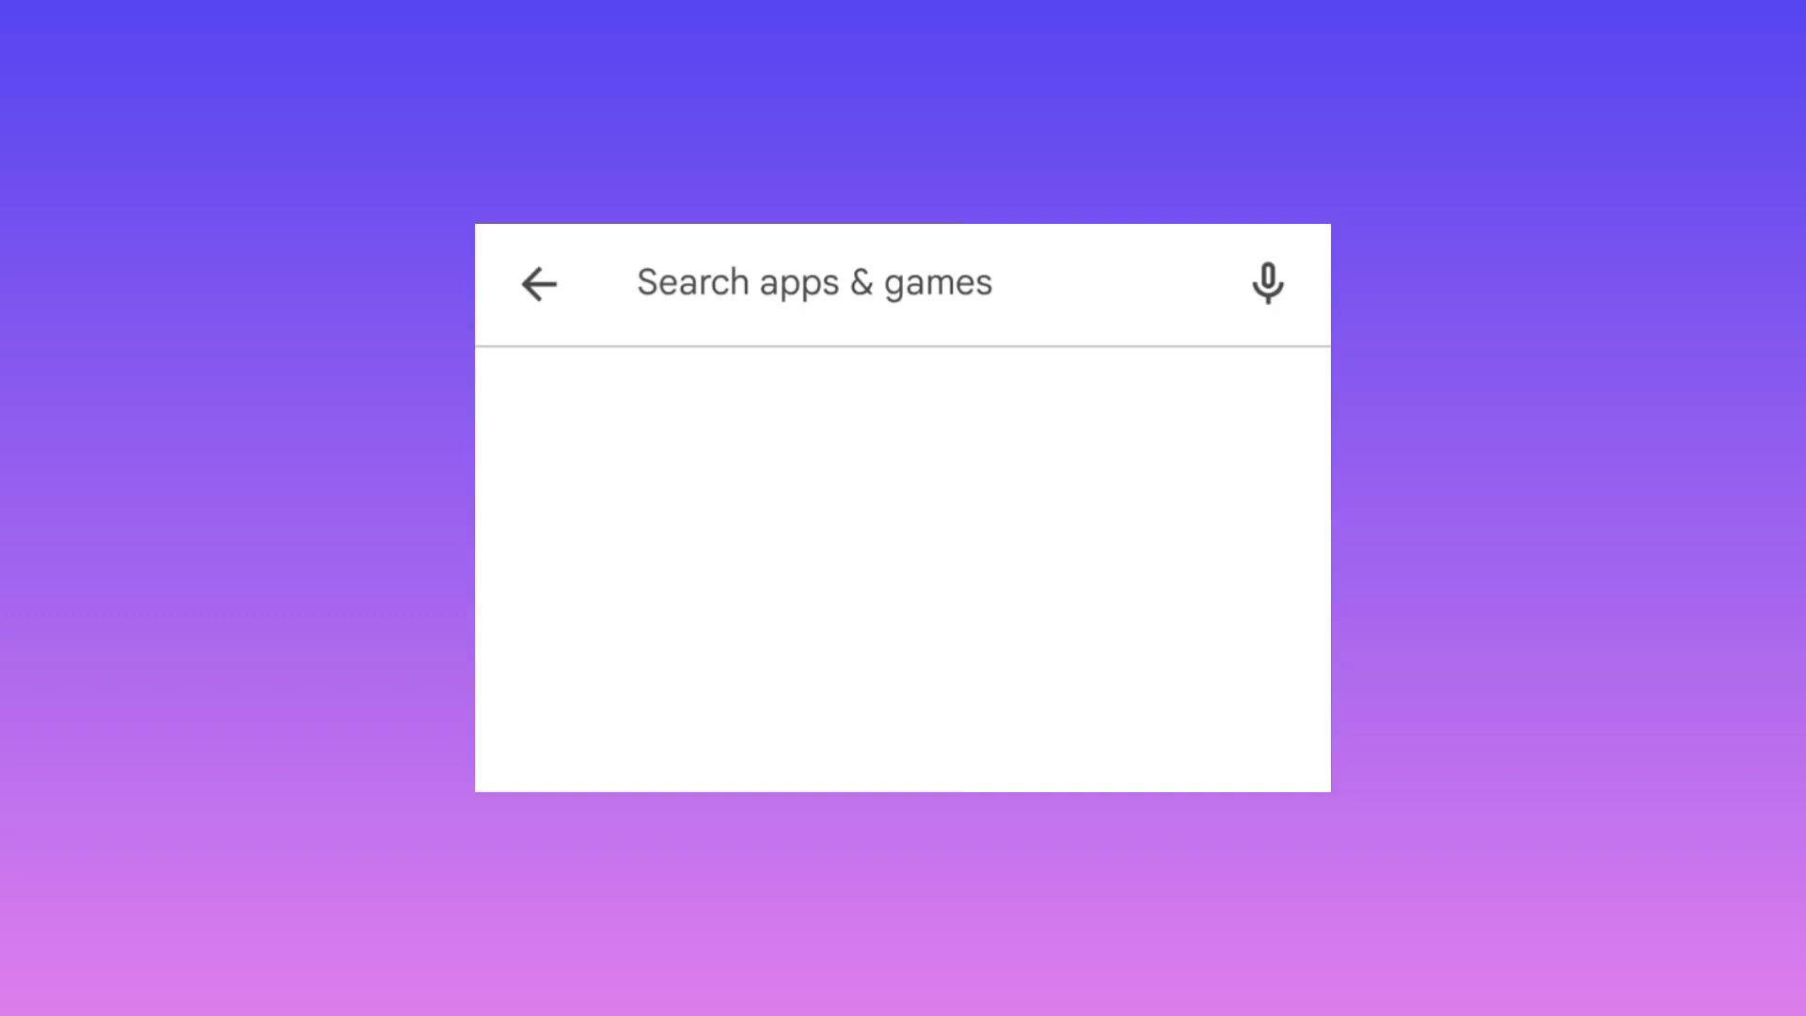
{"action": "left_click", "coordinate": [813, 283]}
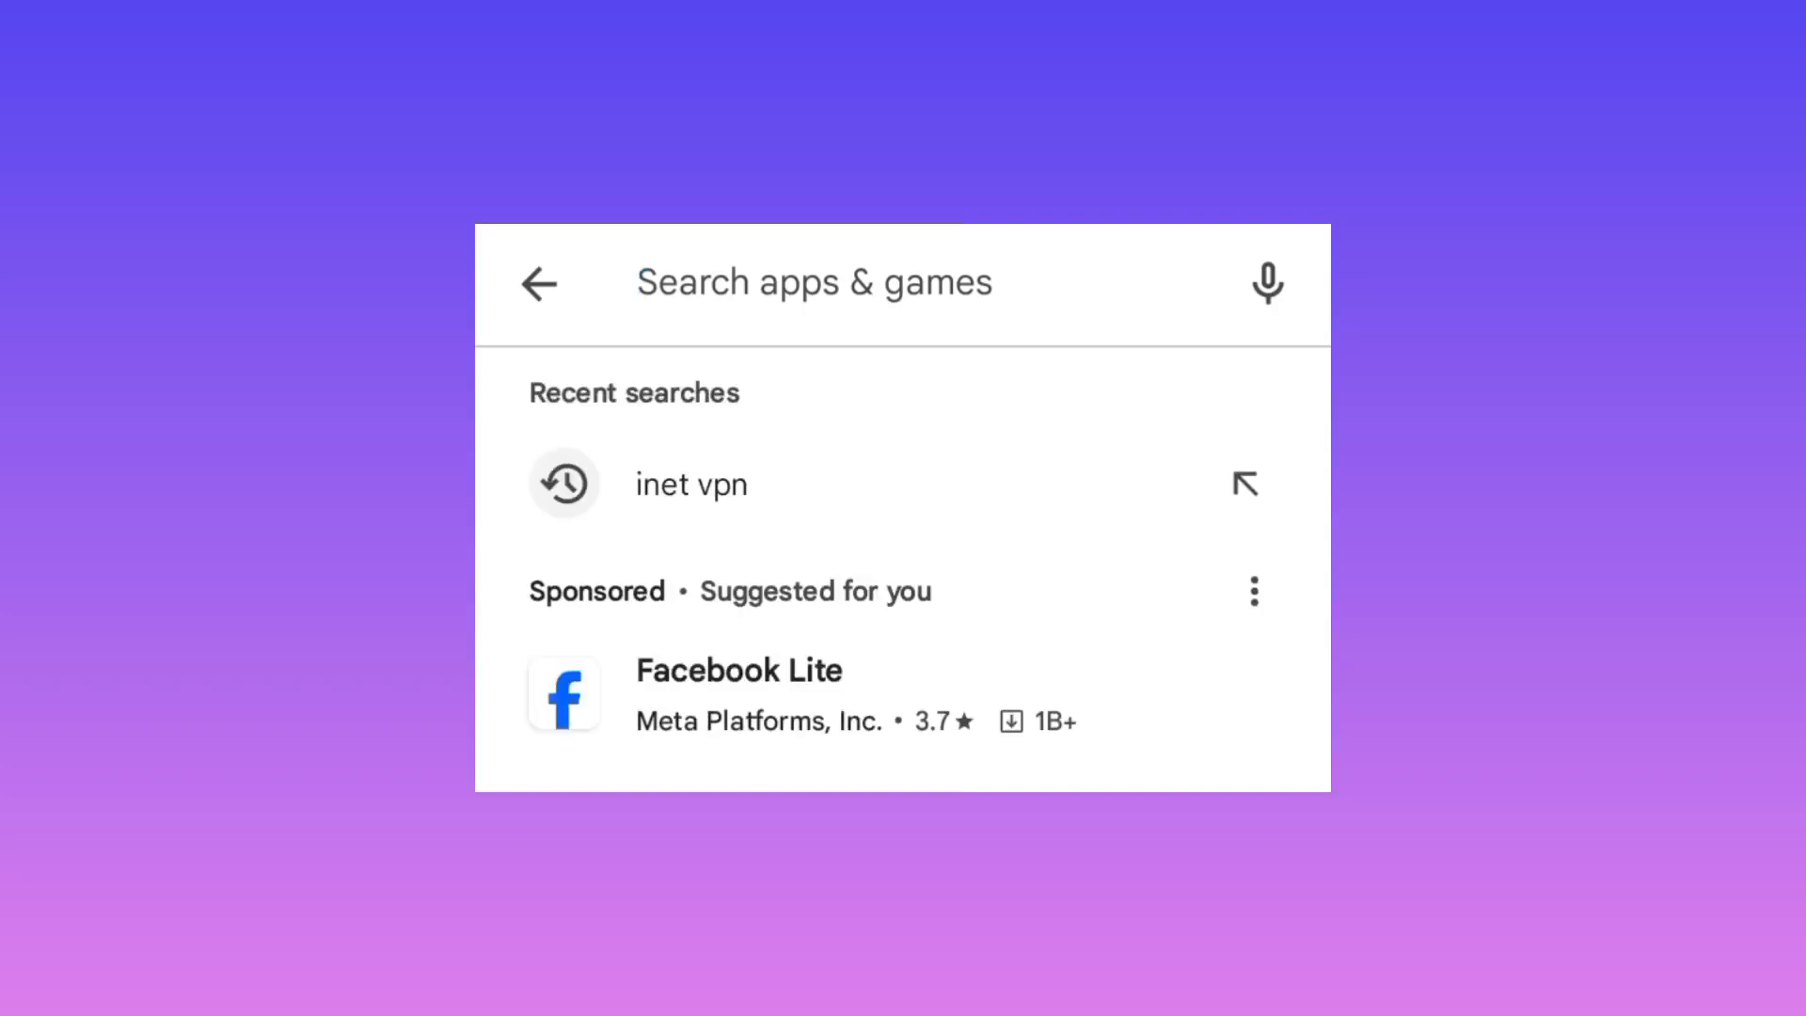
{"action": "type", "text": "in"}
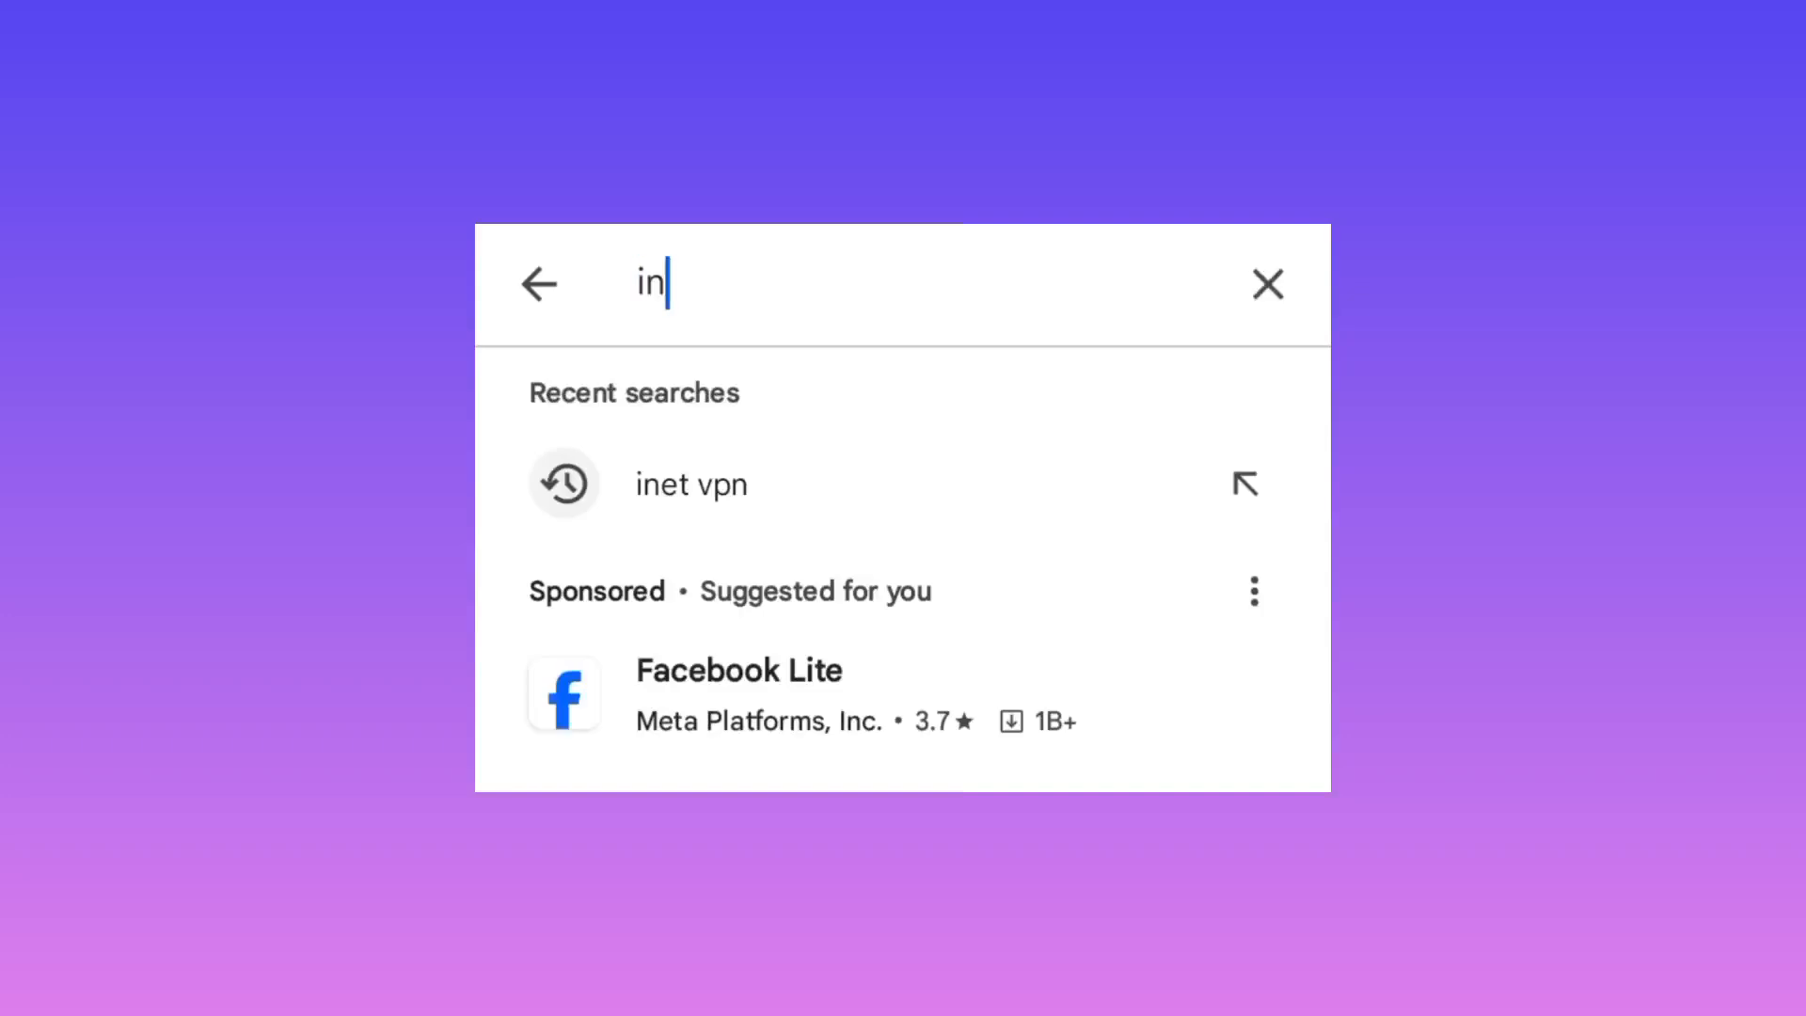
{"action": "type", "text": "et vp"}
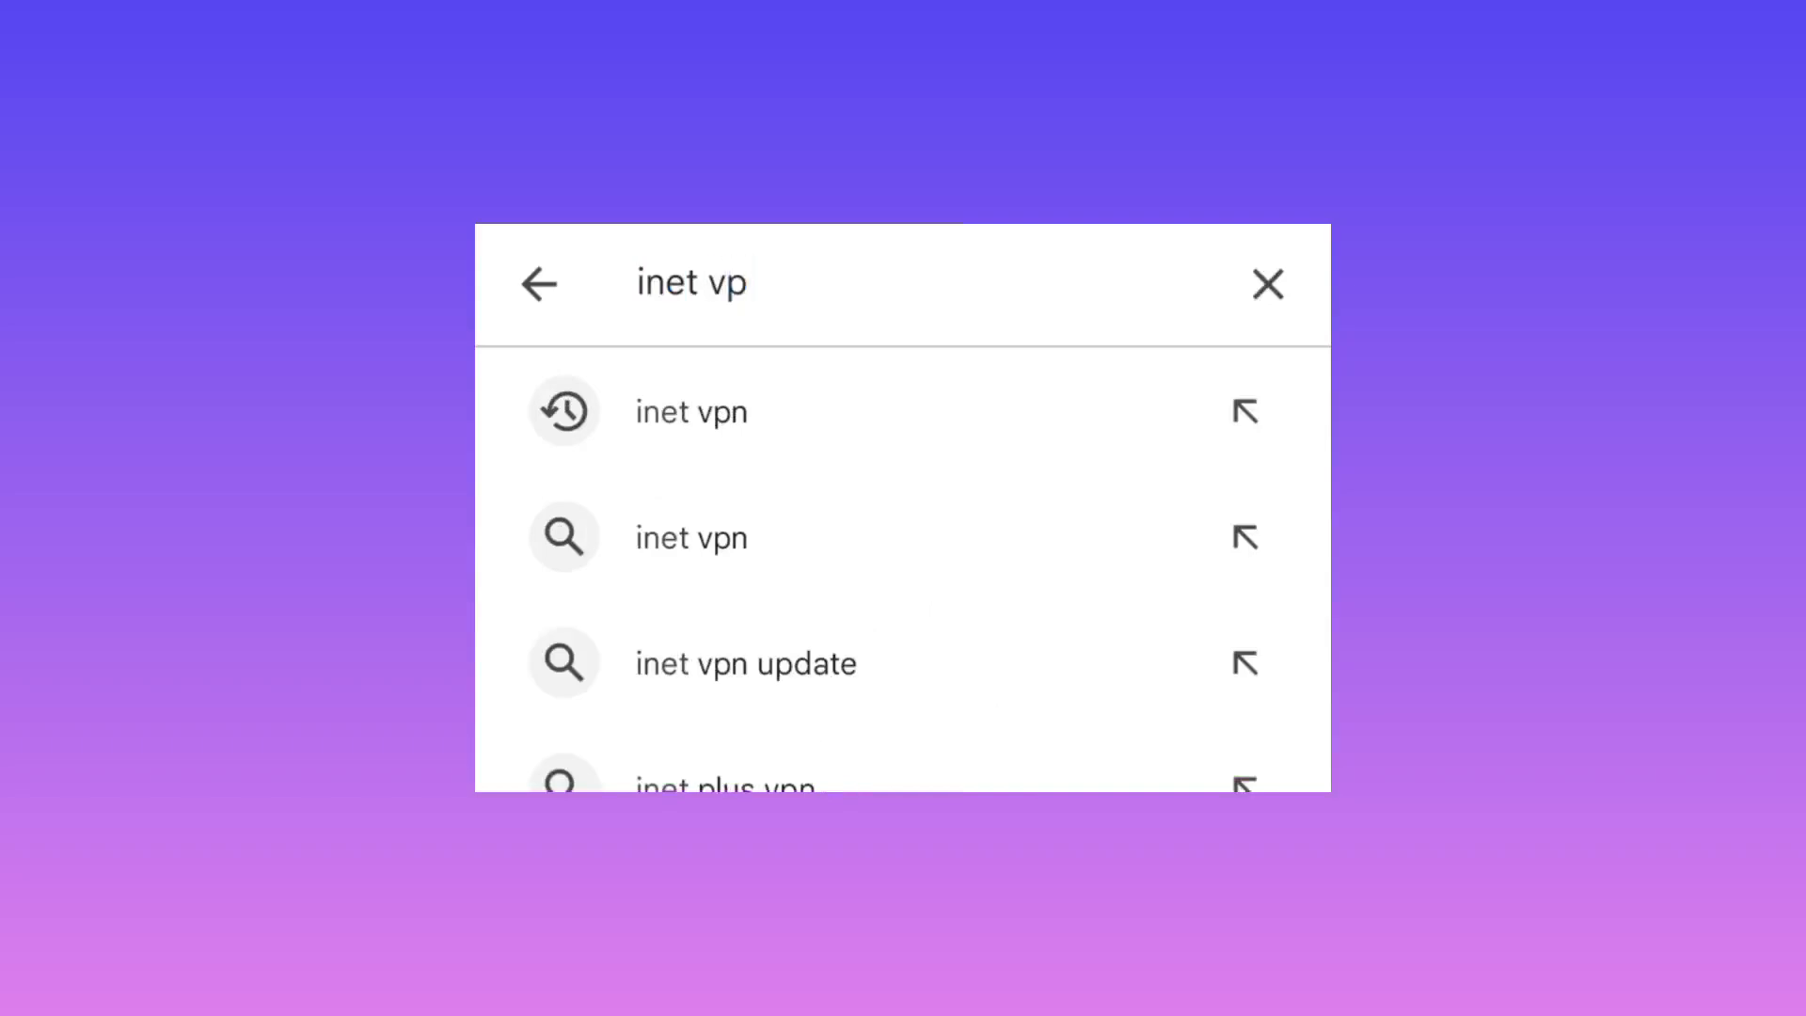
{"action": "type", "text": "n"}
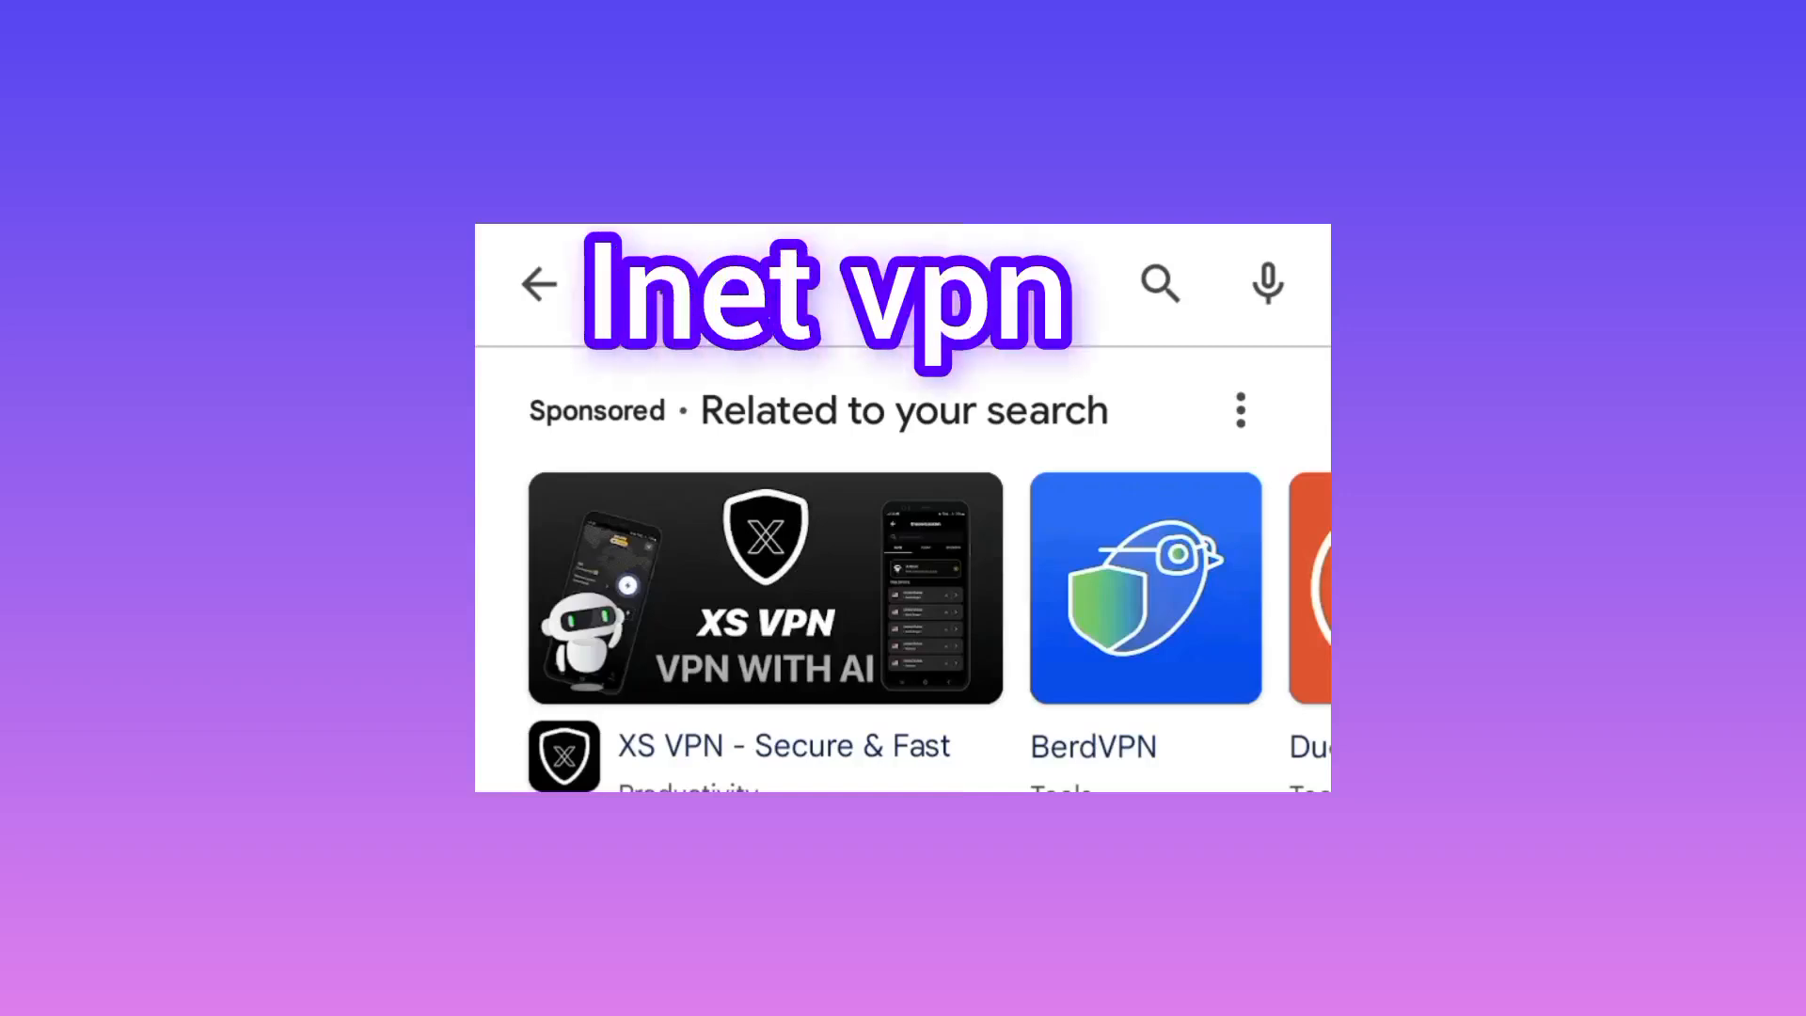
Scroll the results down to the INET VPN listing by Eldanjohn Villanueva
{"action": "scroll", "scroll_direction": "down", "scroll_amount": 3}
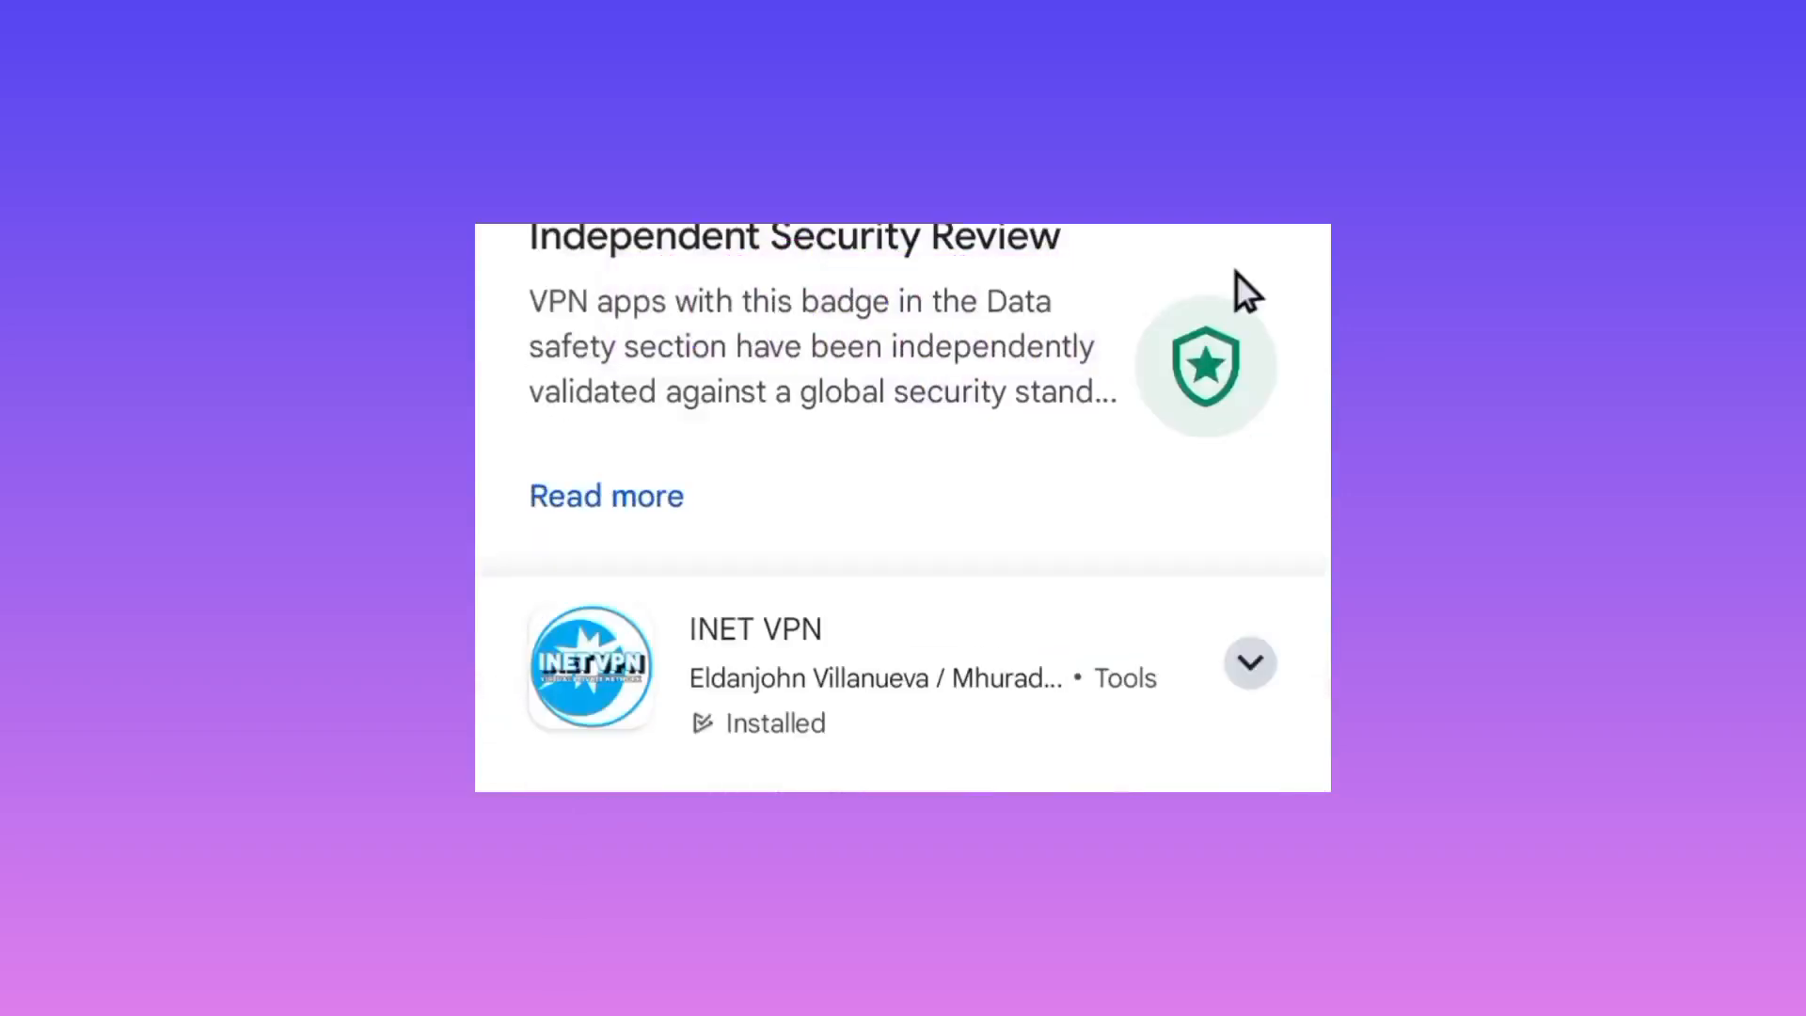
{"action": "mouse_move", "coordinate": [553, 721]}
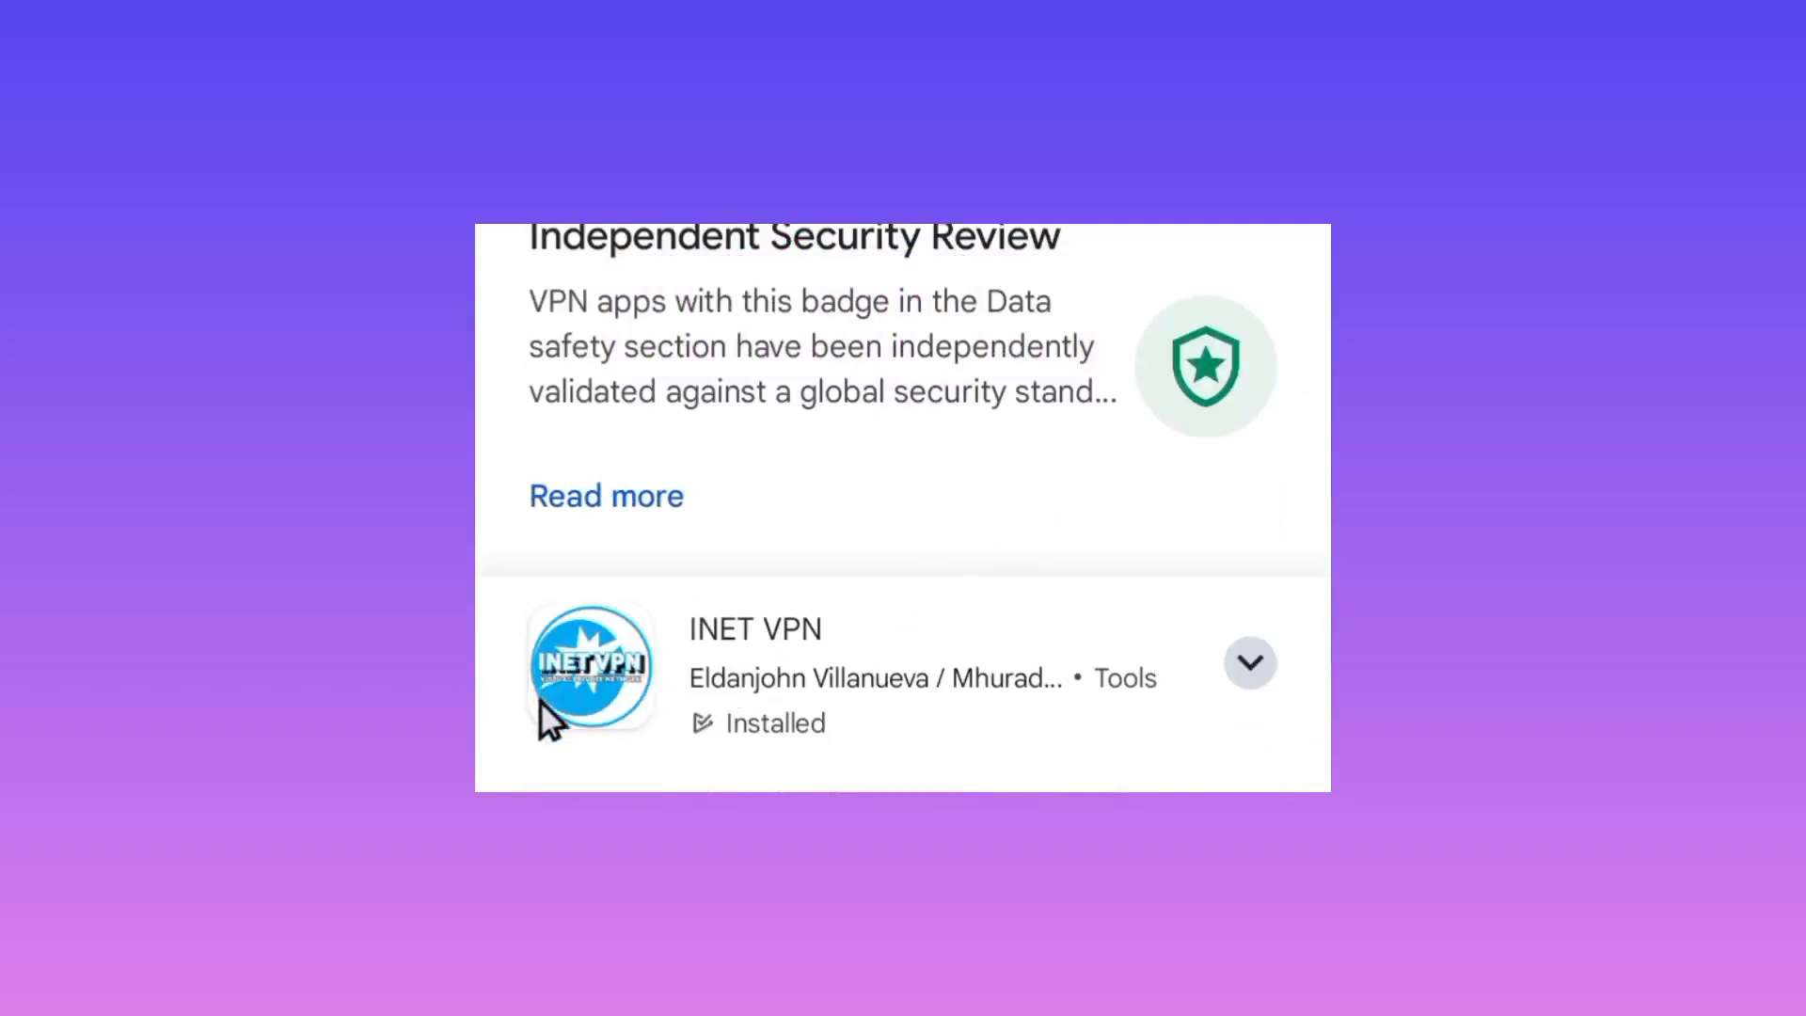
{"action": "mouse_move", "coordinate": [654, 766]}
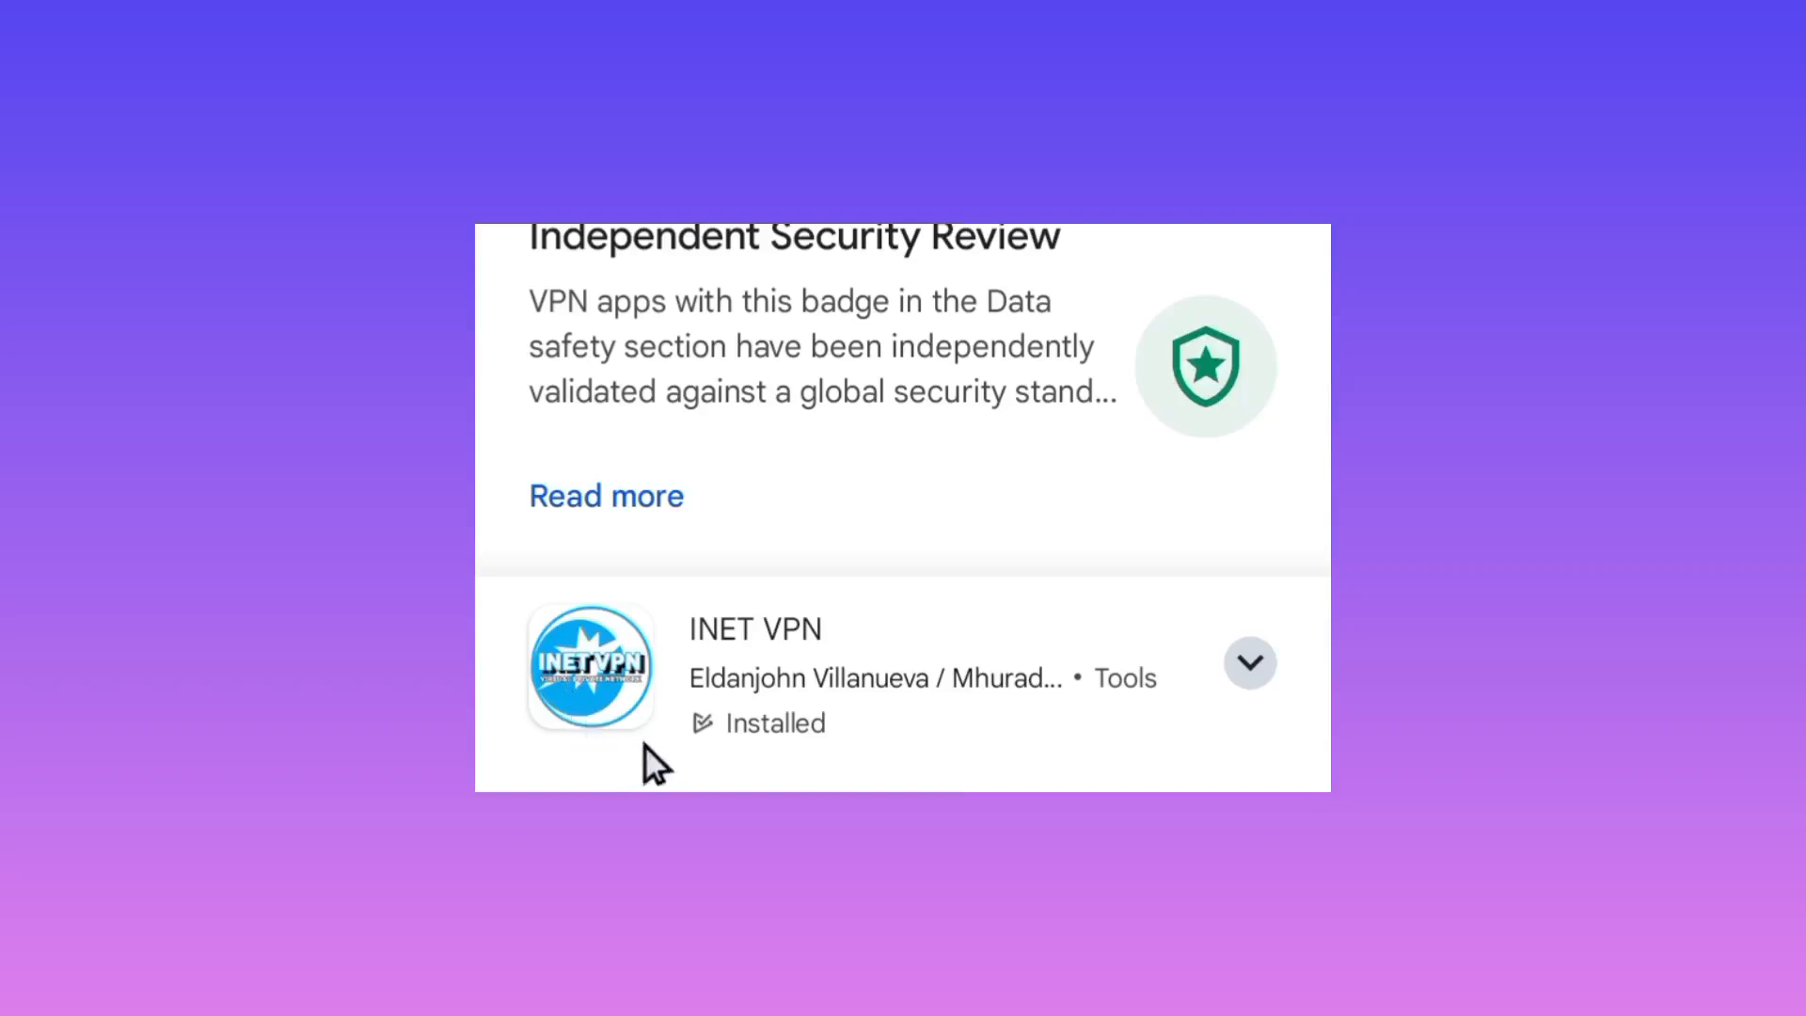
{"action": "mouse_move", "coordinate": [782, 645]}
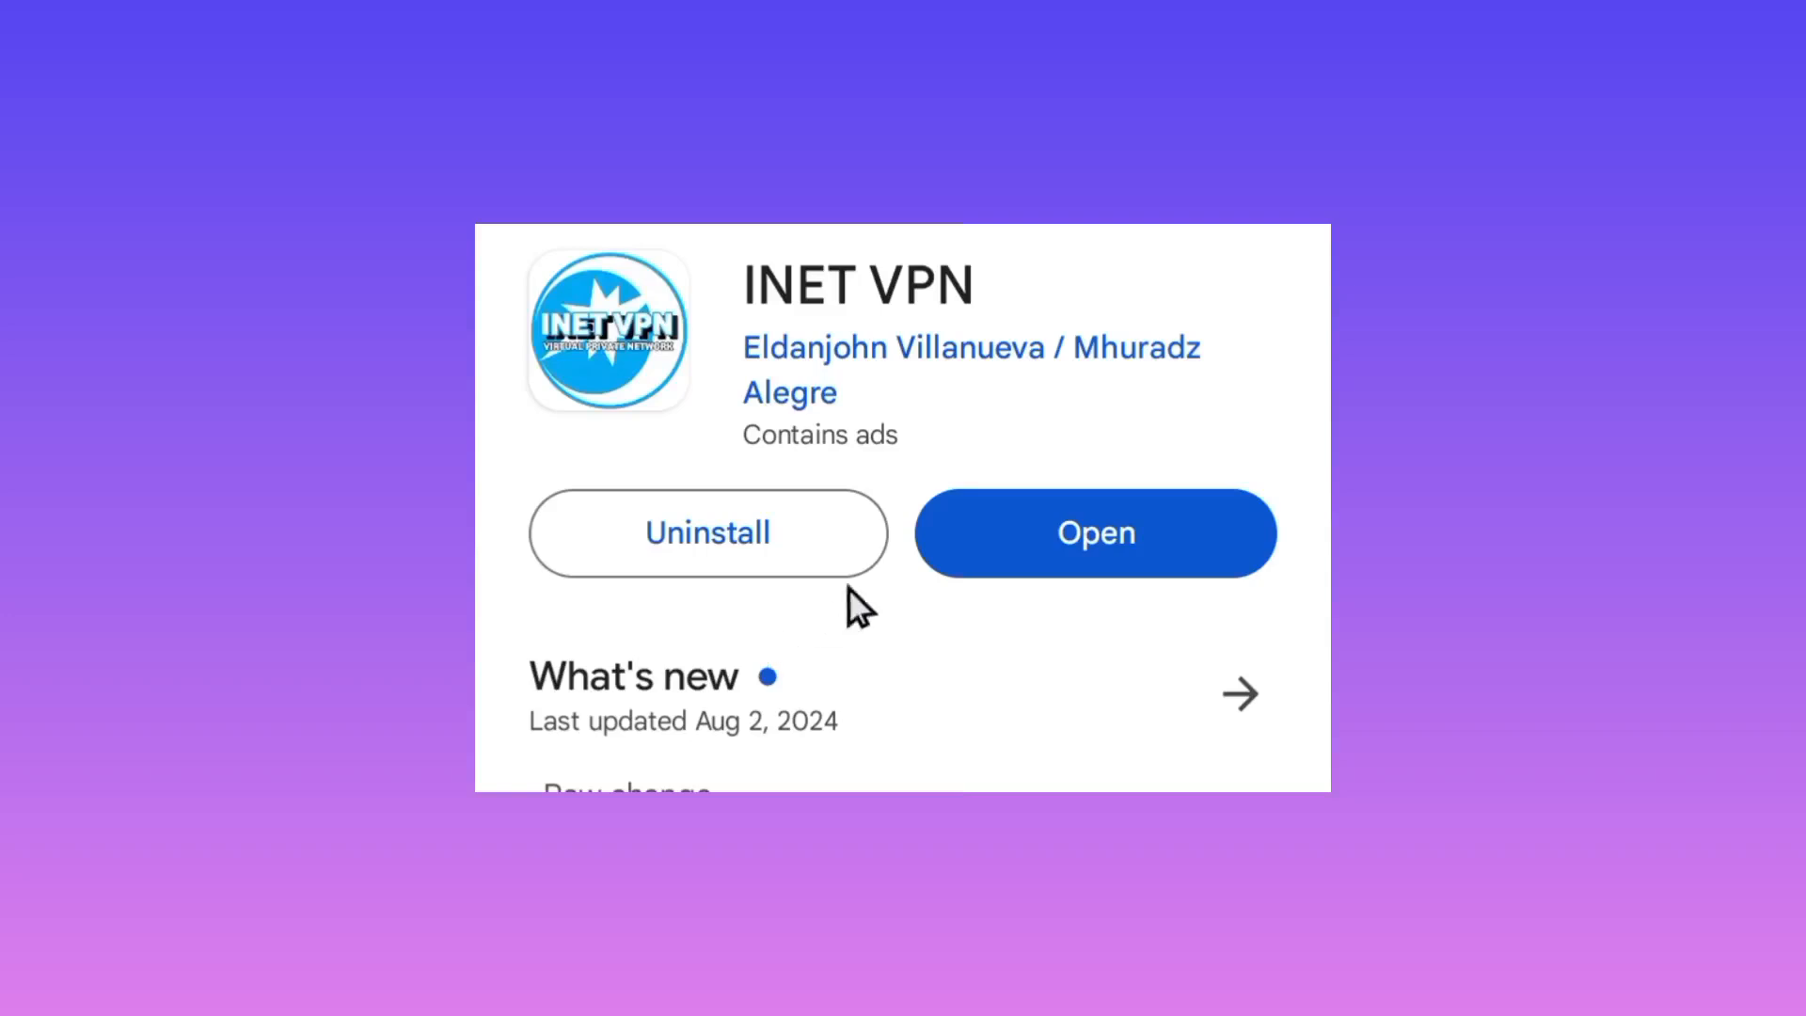
{"action": "mouse_move", "coordinate": [1048, 572]}
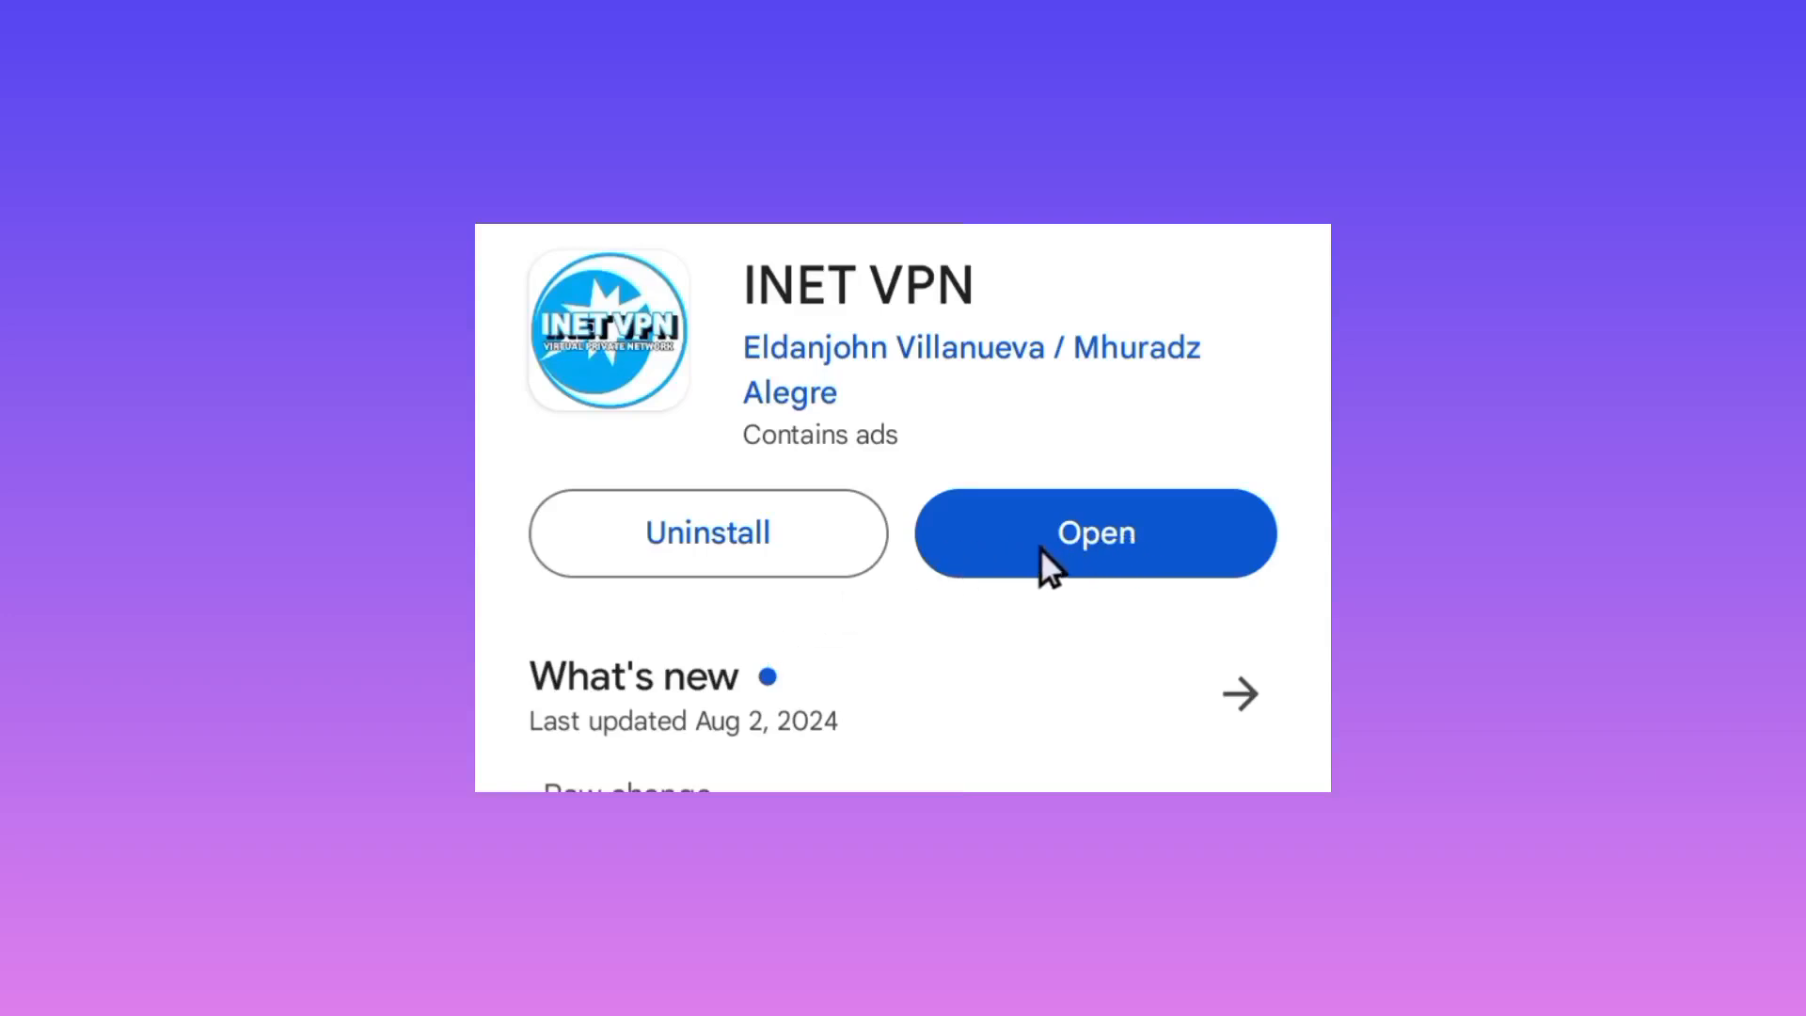
{"action": "mouse_move", "coordinate": [1121, 559]}
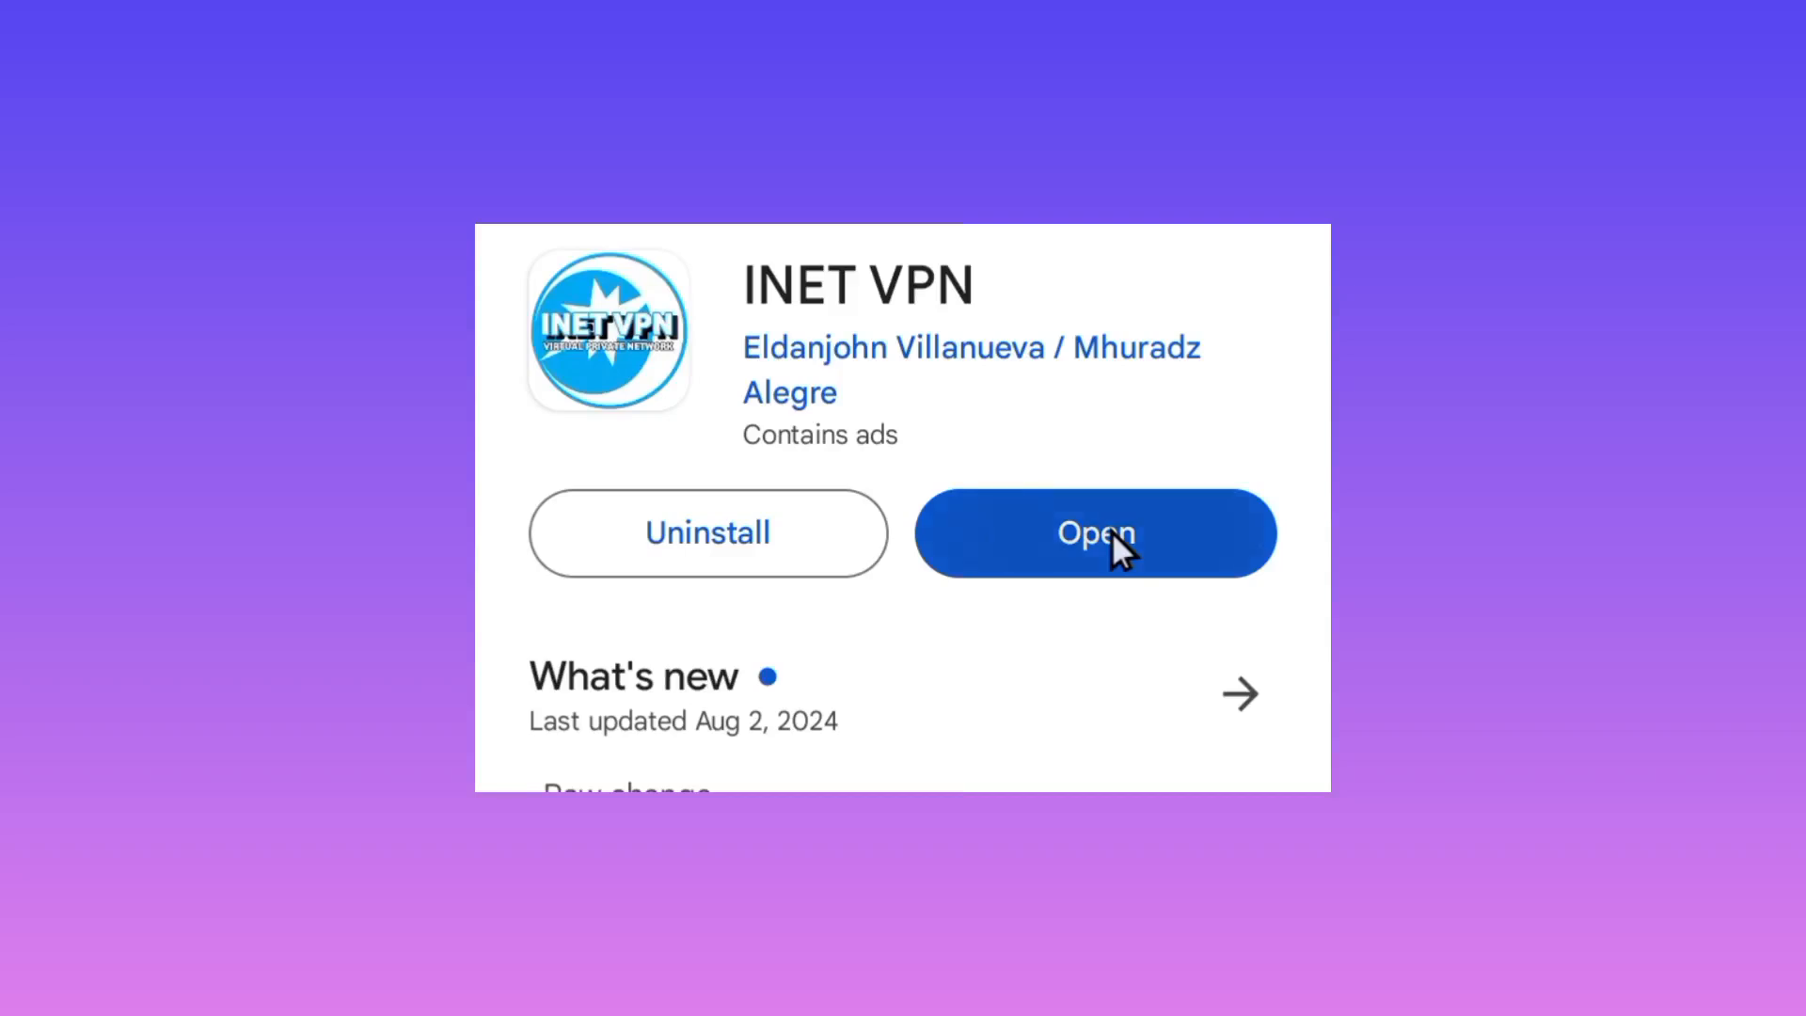
Launch INET VPN and run Online Update from its side menu
{"action": "left_click", "coordinate": [1093, 532]}
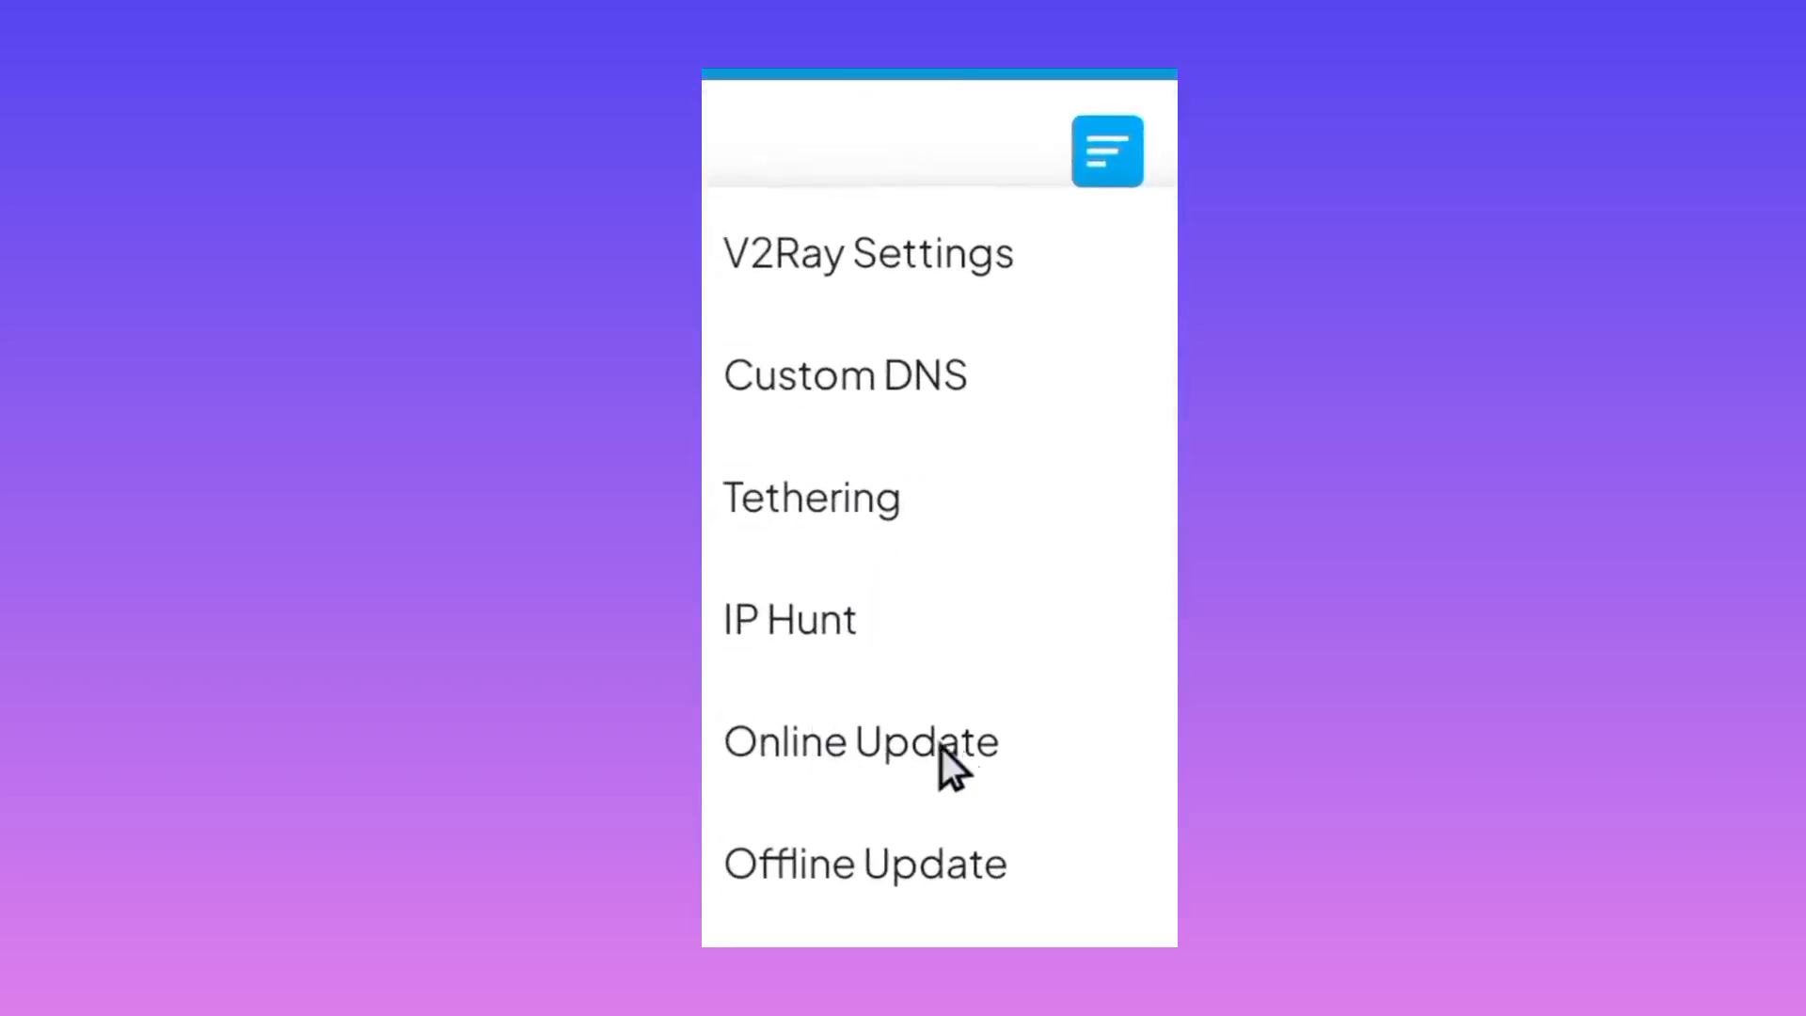
{"action": "left_click", "coordinate": [857, 742]}
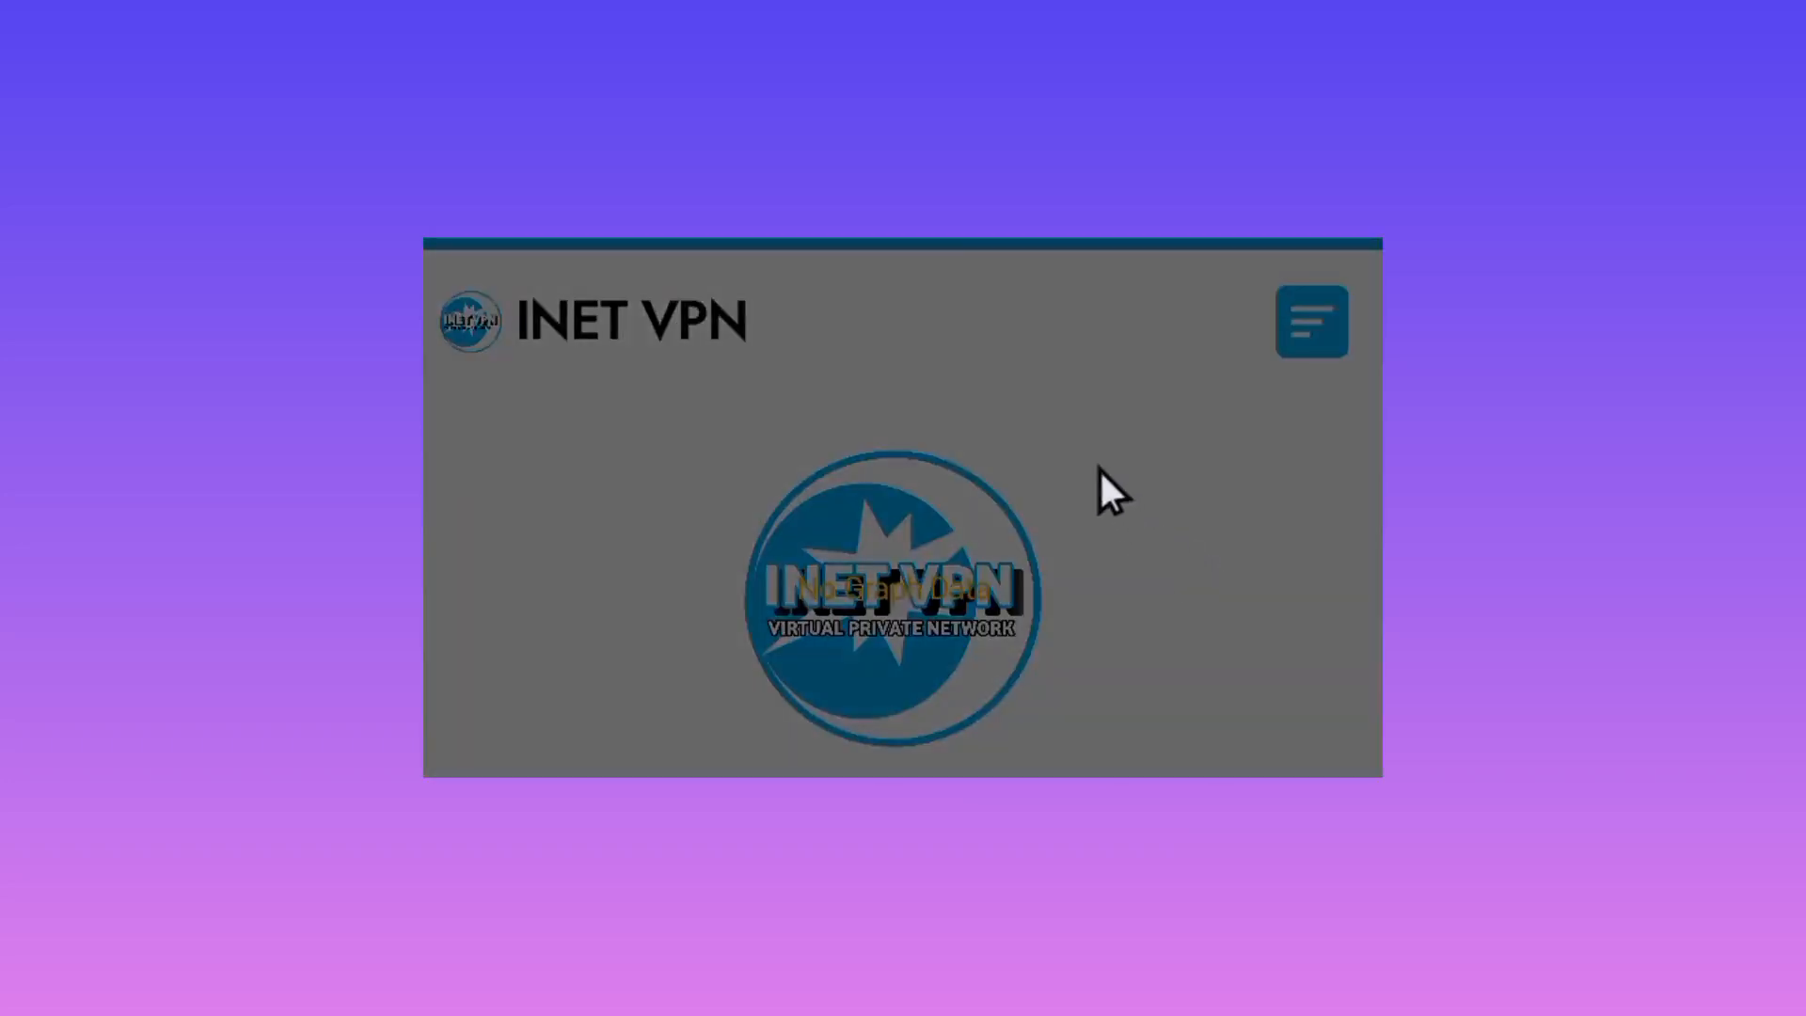
Dismiss the update notice to return to the server list
{"action": "left_click", "coordinate": [1309, 320]}
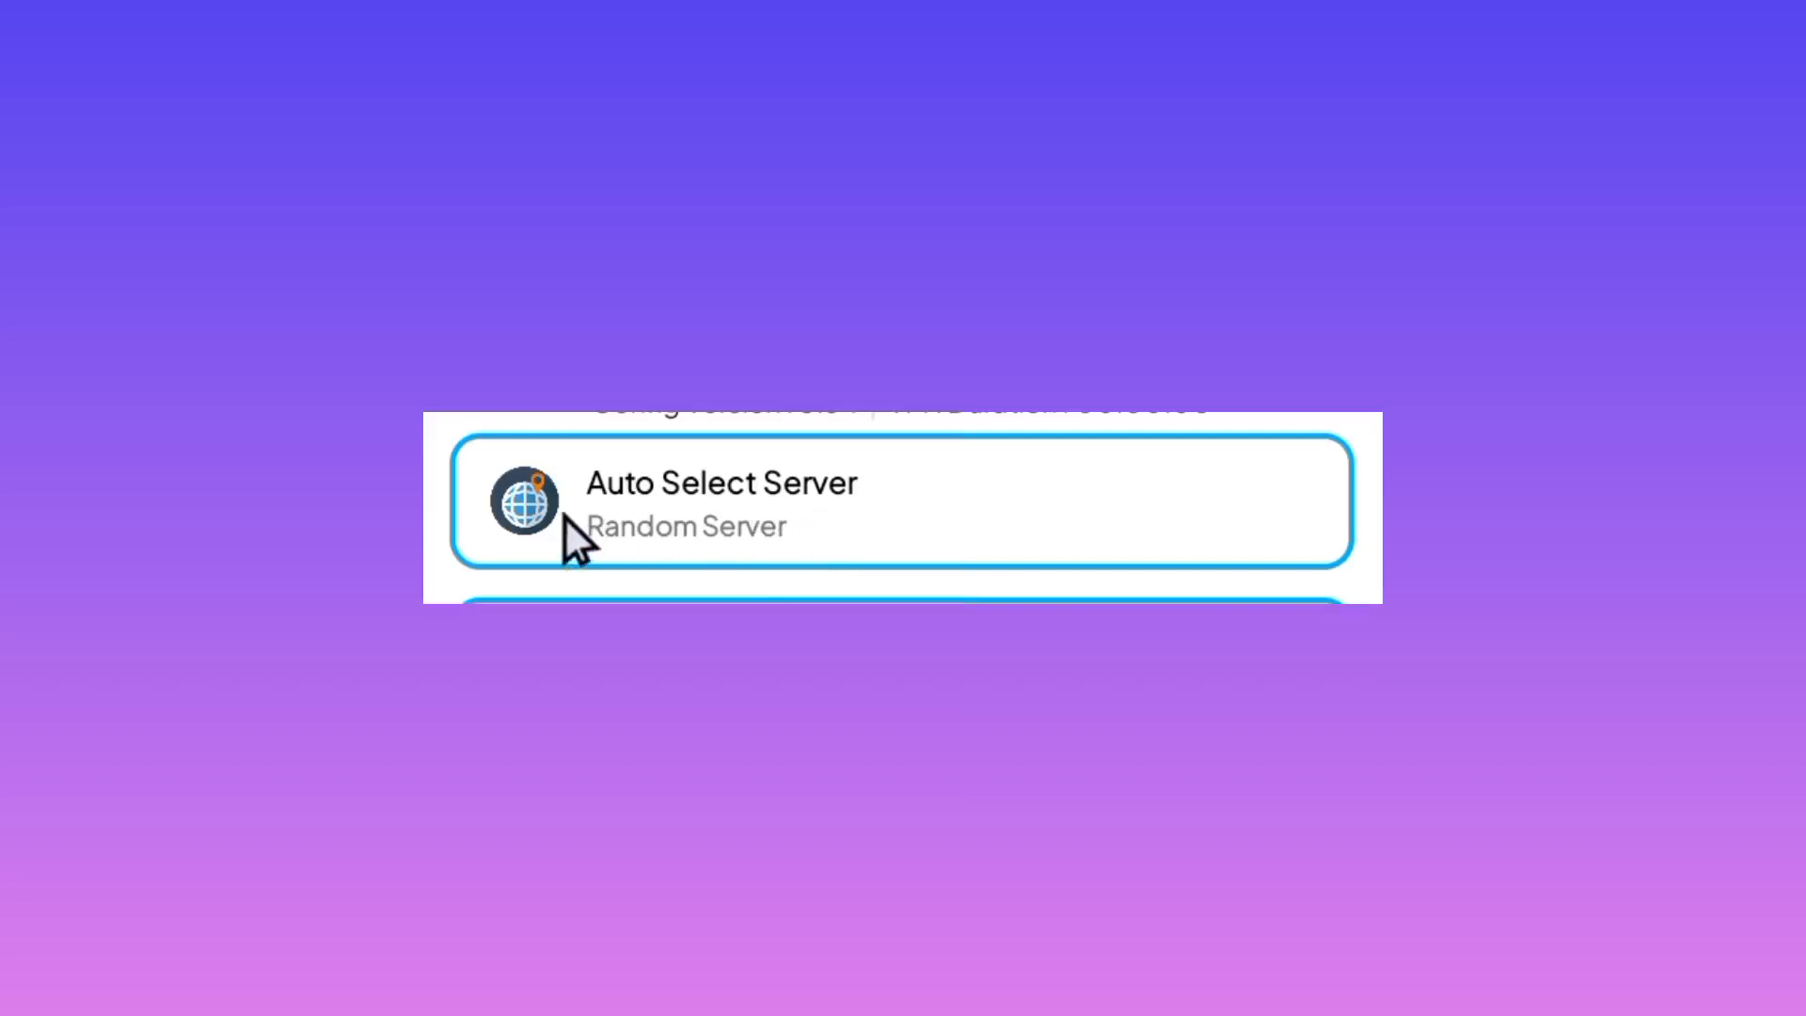
{"action": "mouse_move", "coordinate": [824, 489]}
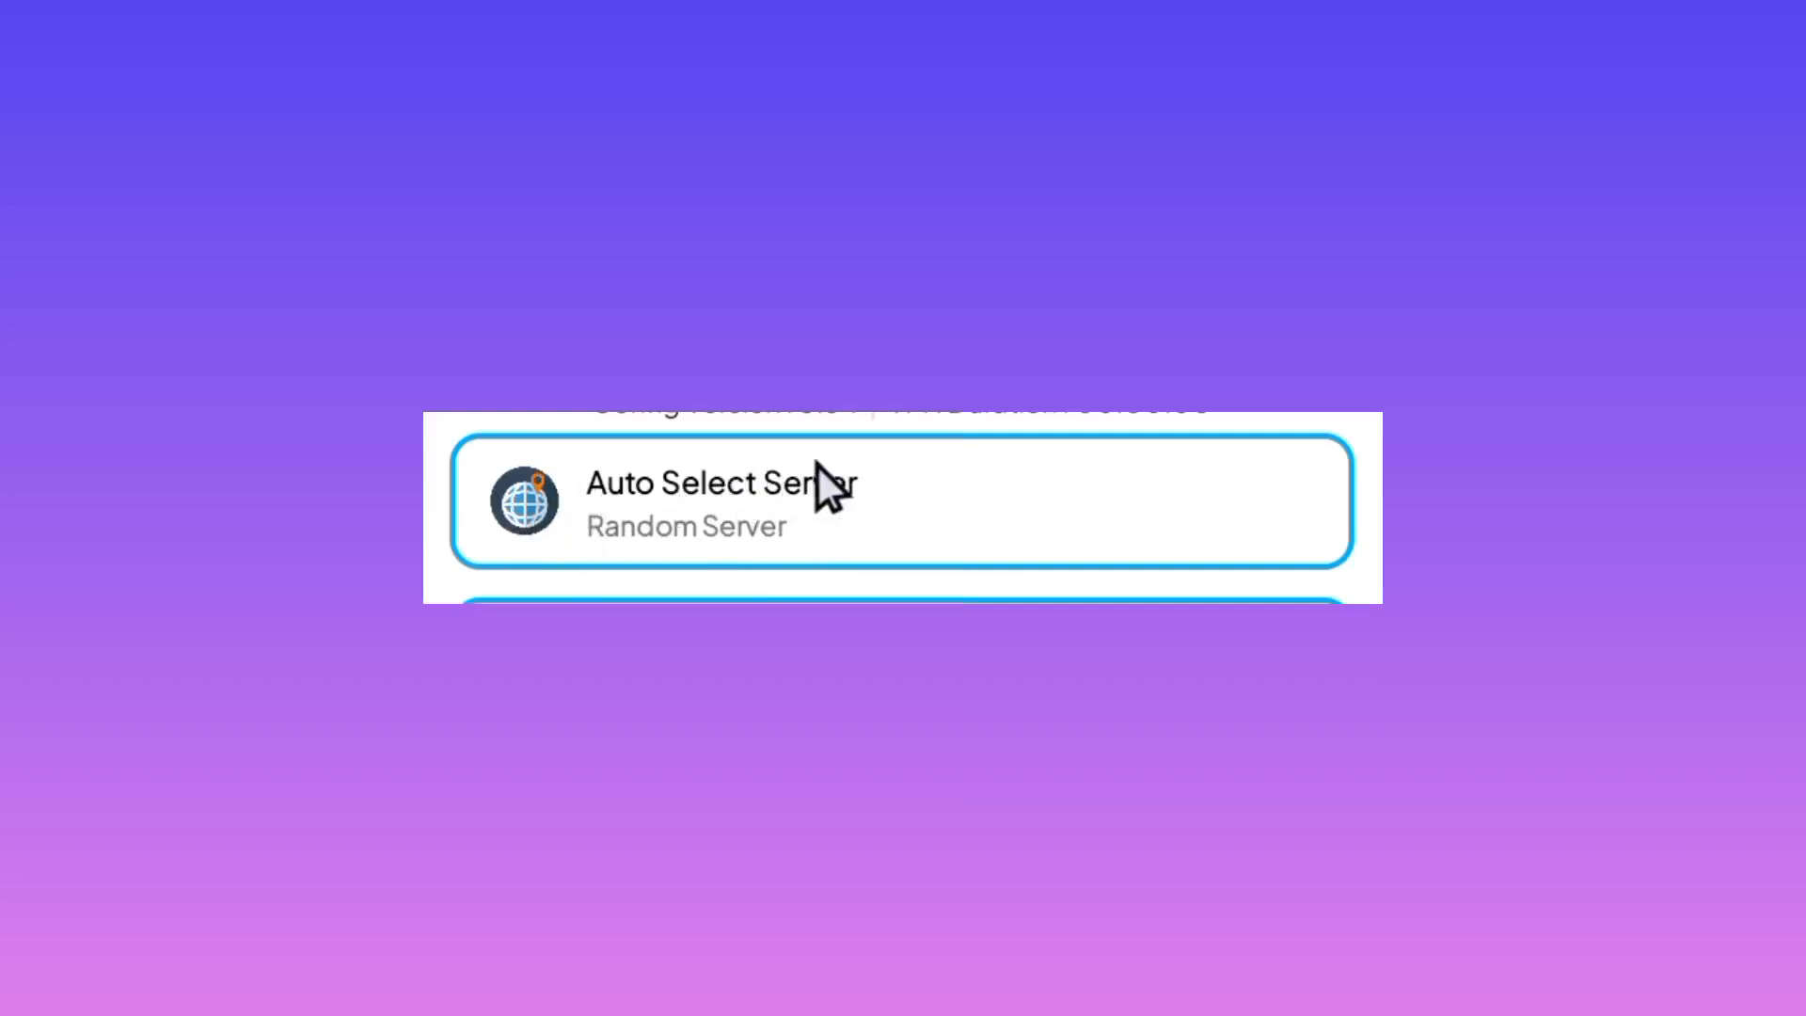
{"action": "mouse_move", "coordinate": [892, 484]}
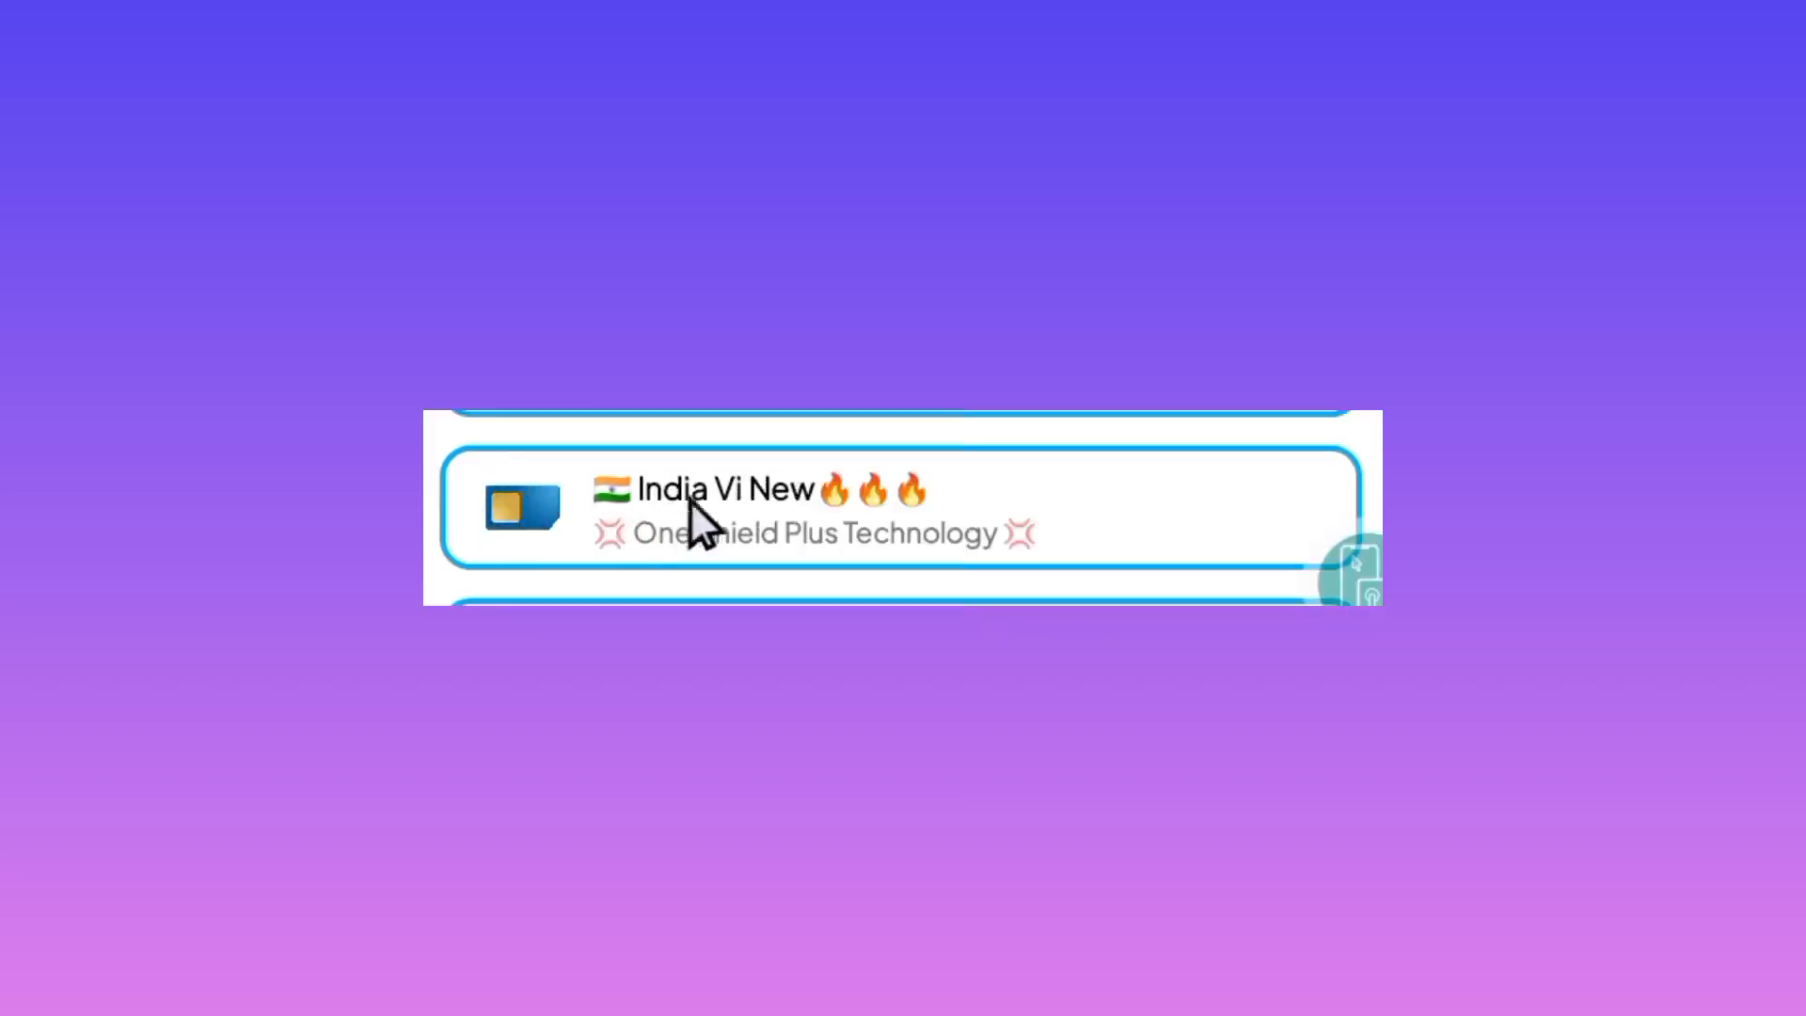
{"action": "mouse_move", "coordinate": [582, 521]}
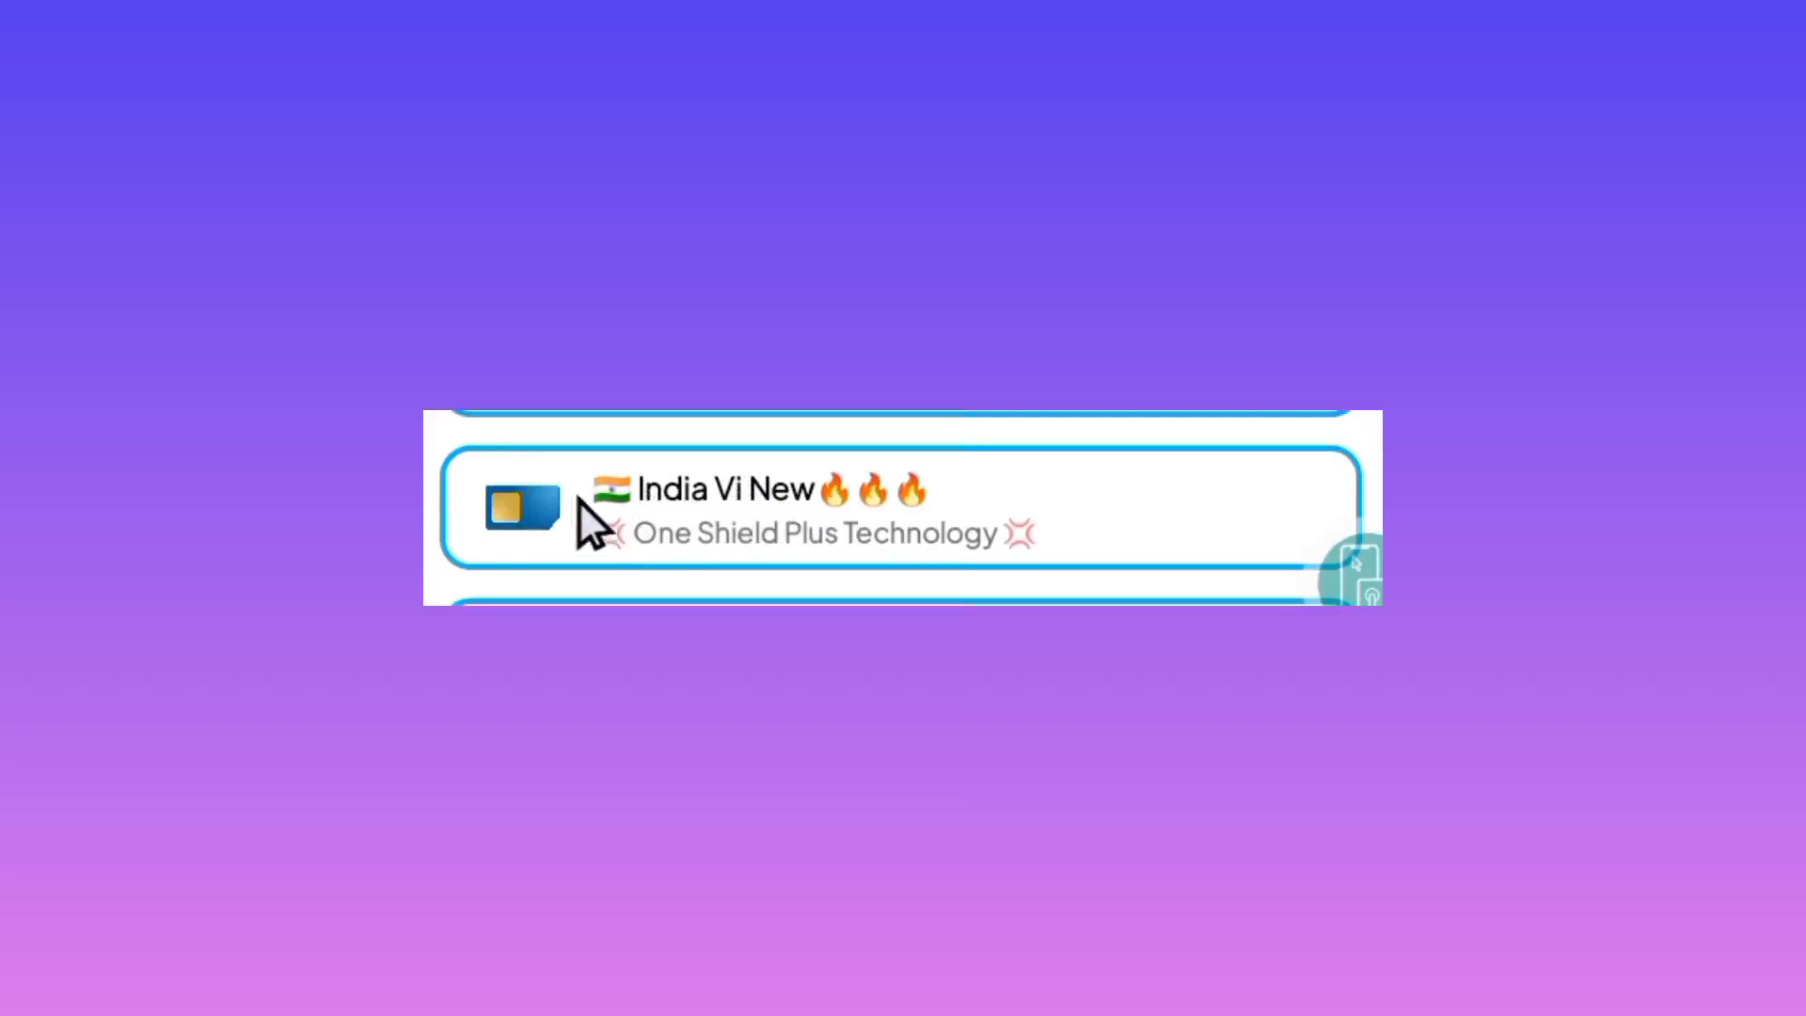
{"action": "mouse_move", "coordinate": [634, 512]}
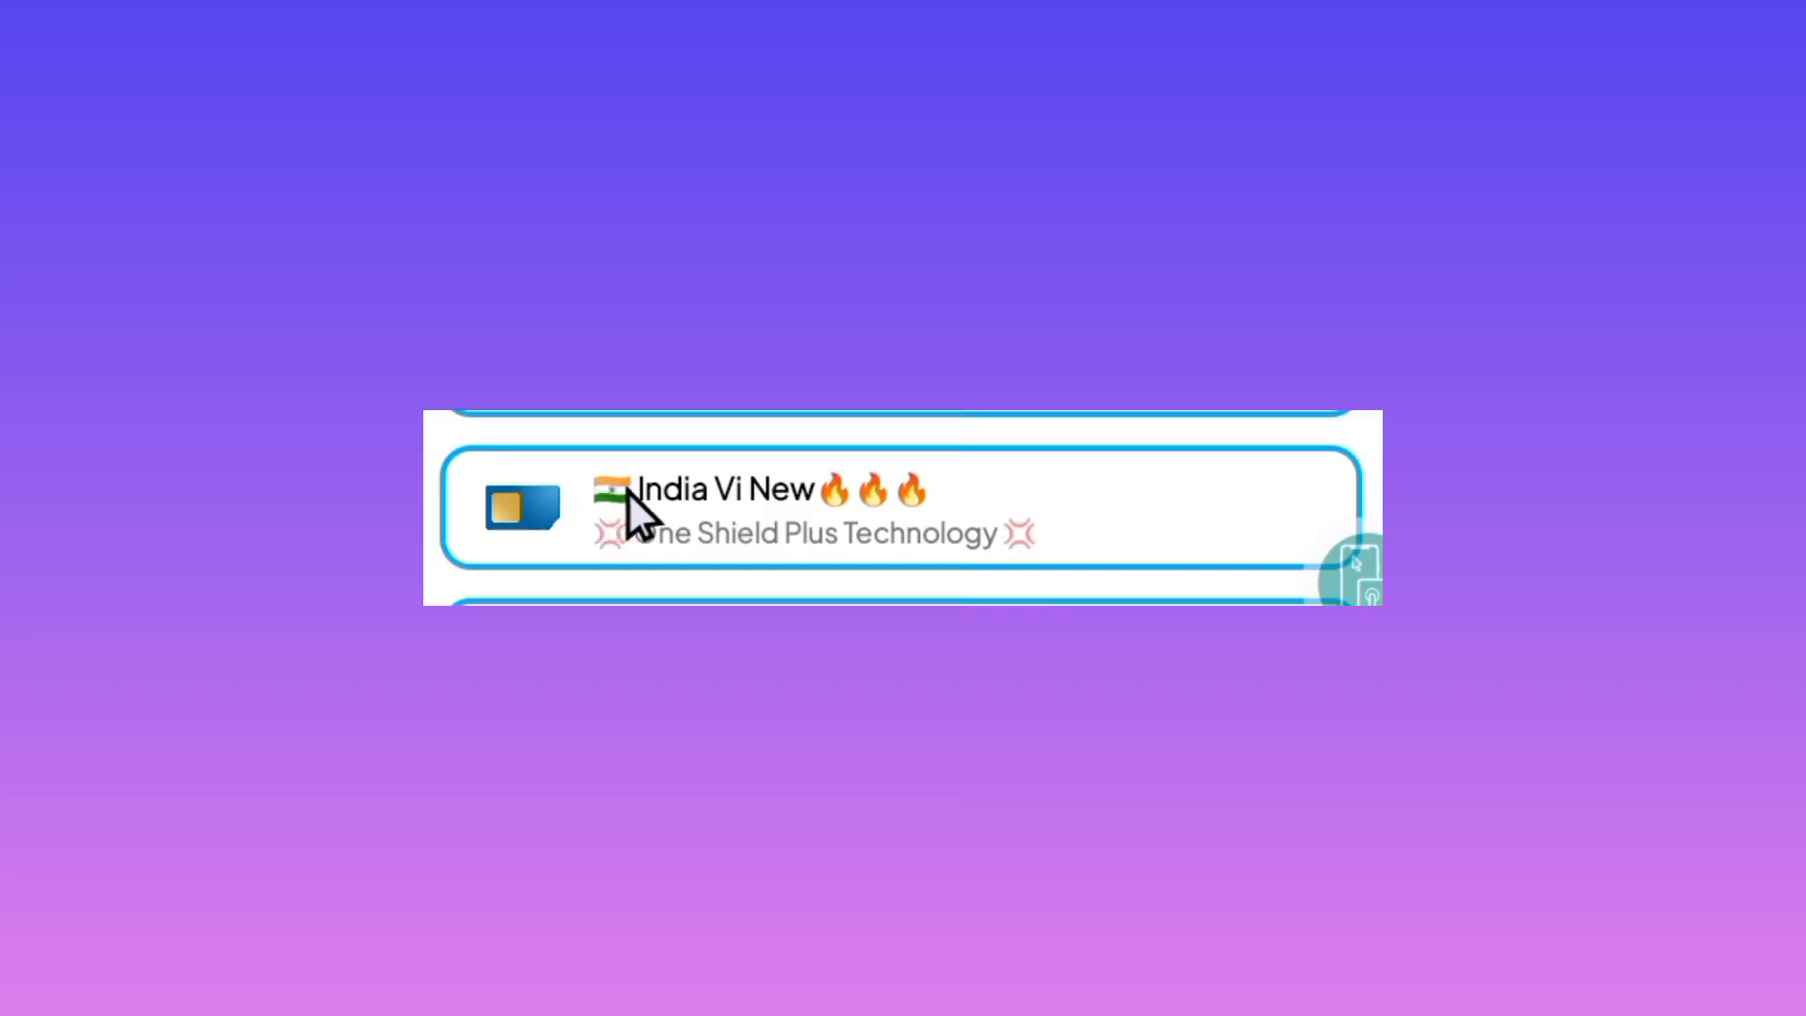
{"action": "mouse_move", "coordinate": [696, 506]}
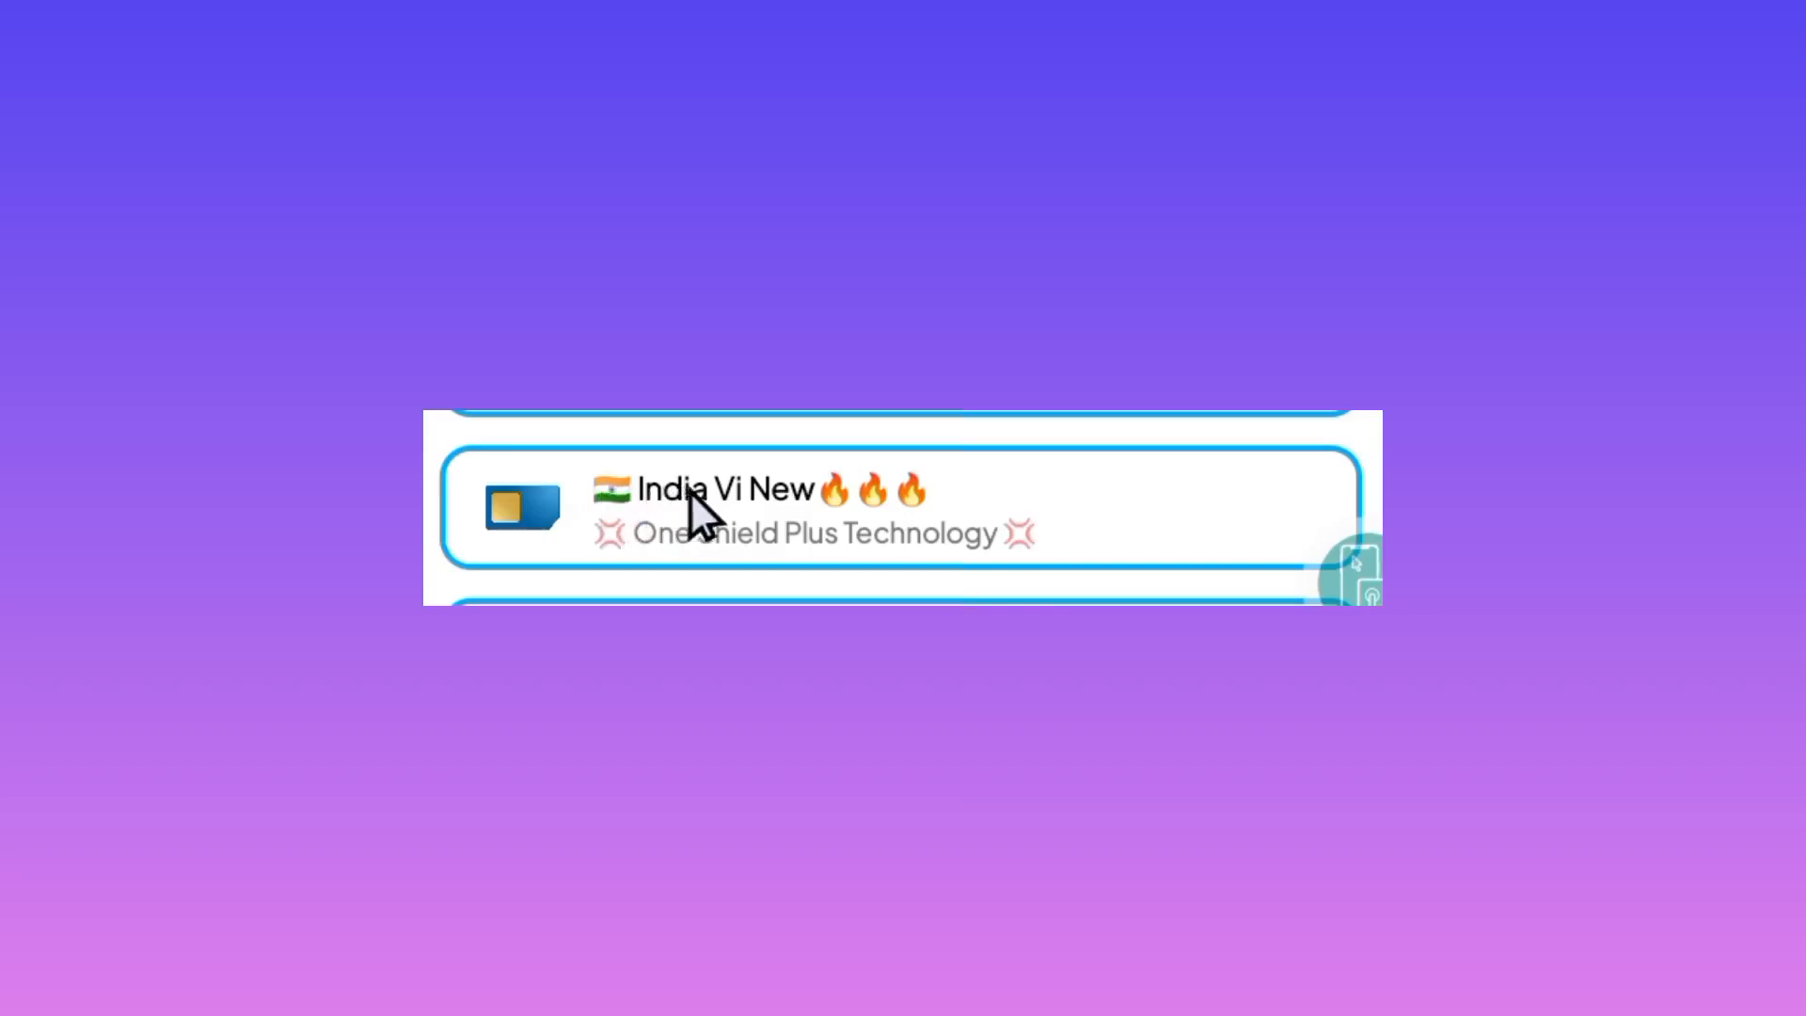
{"action": "mouse_move", "coordinate": [997, 576]}
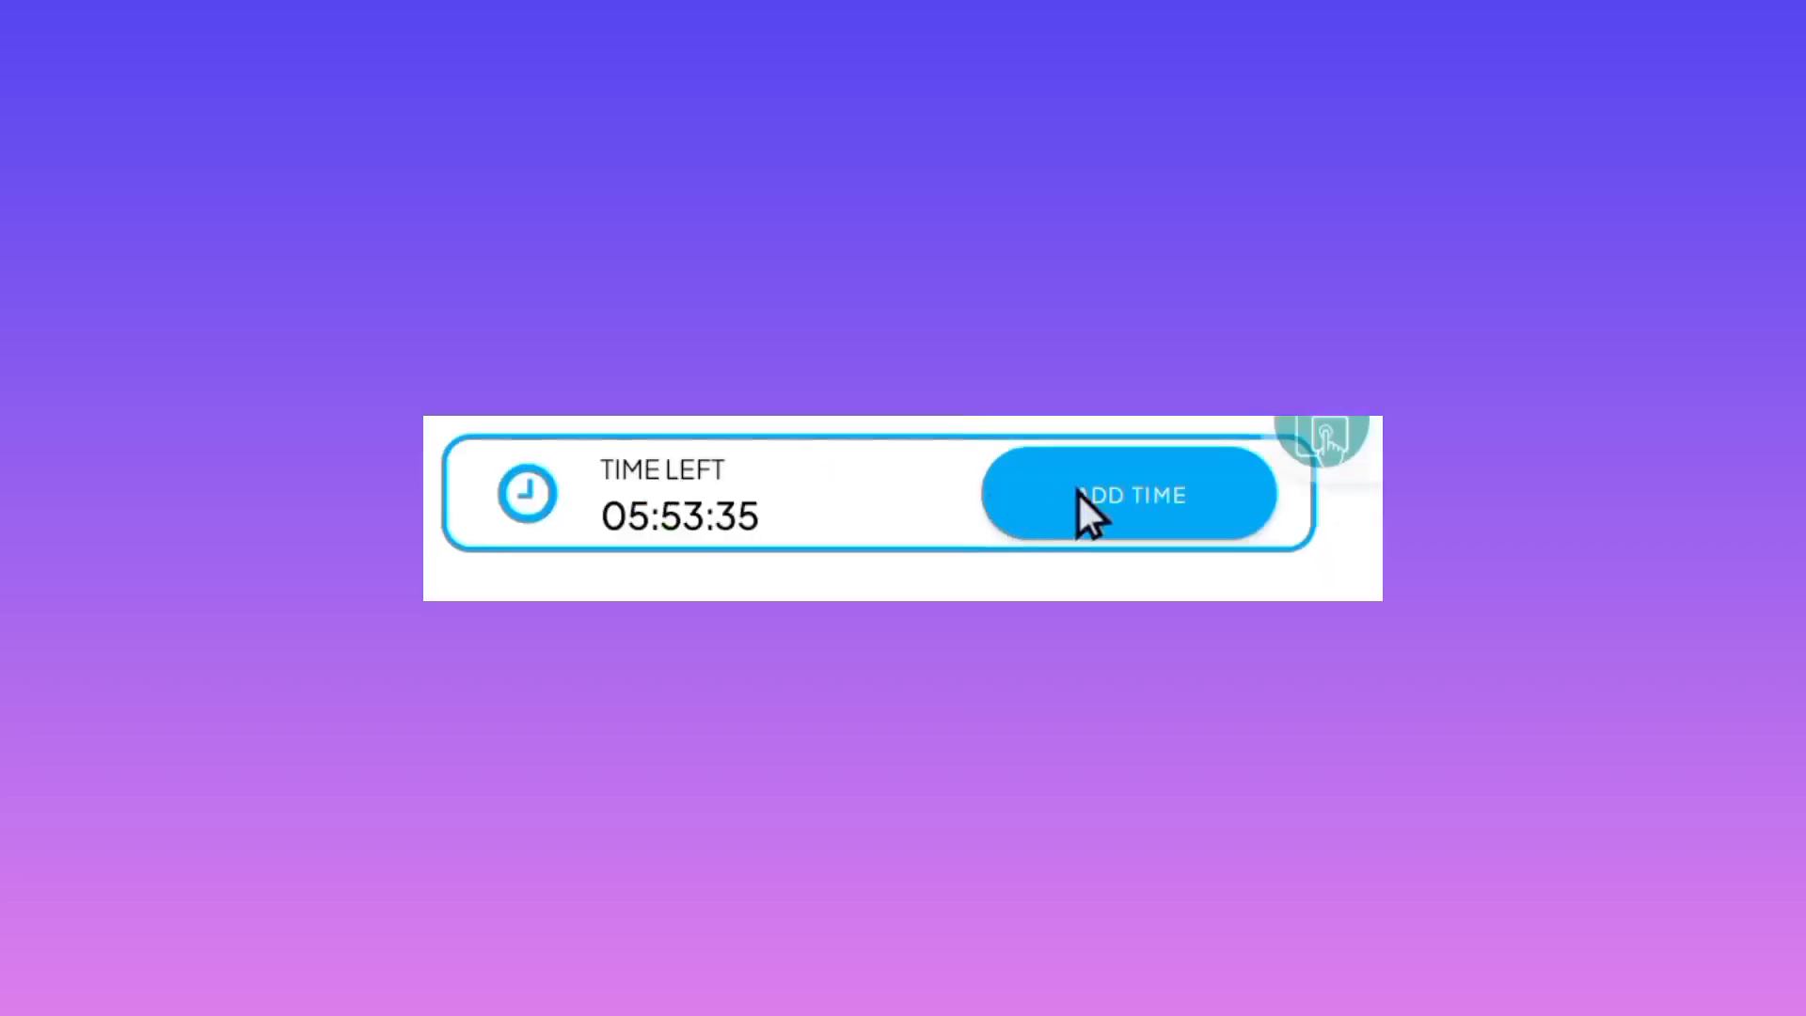
{"action": "mouse_move", "coordinate": [1042, 519]}
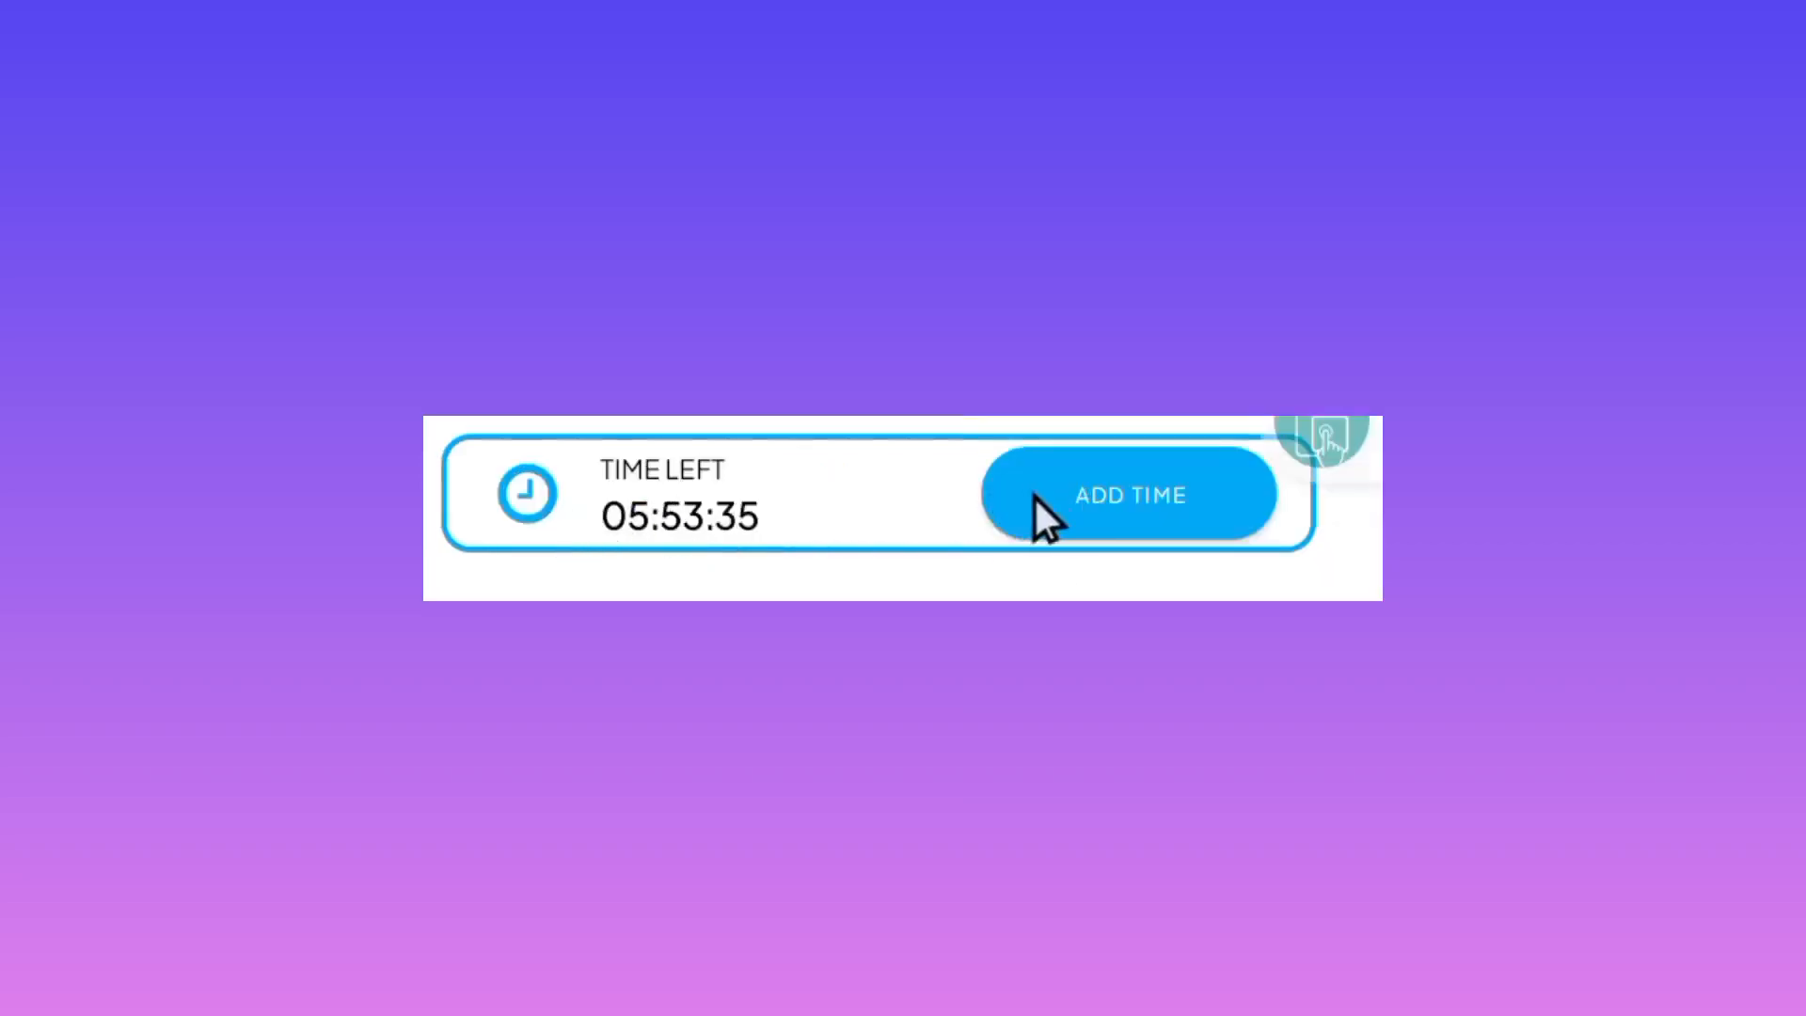
{"action": "mouse_move", "coordinate": [1140, 506]}
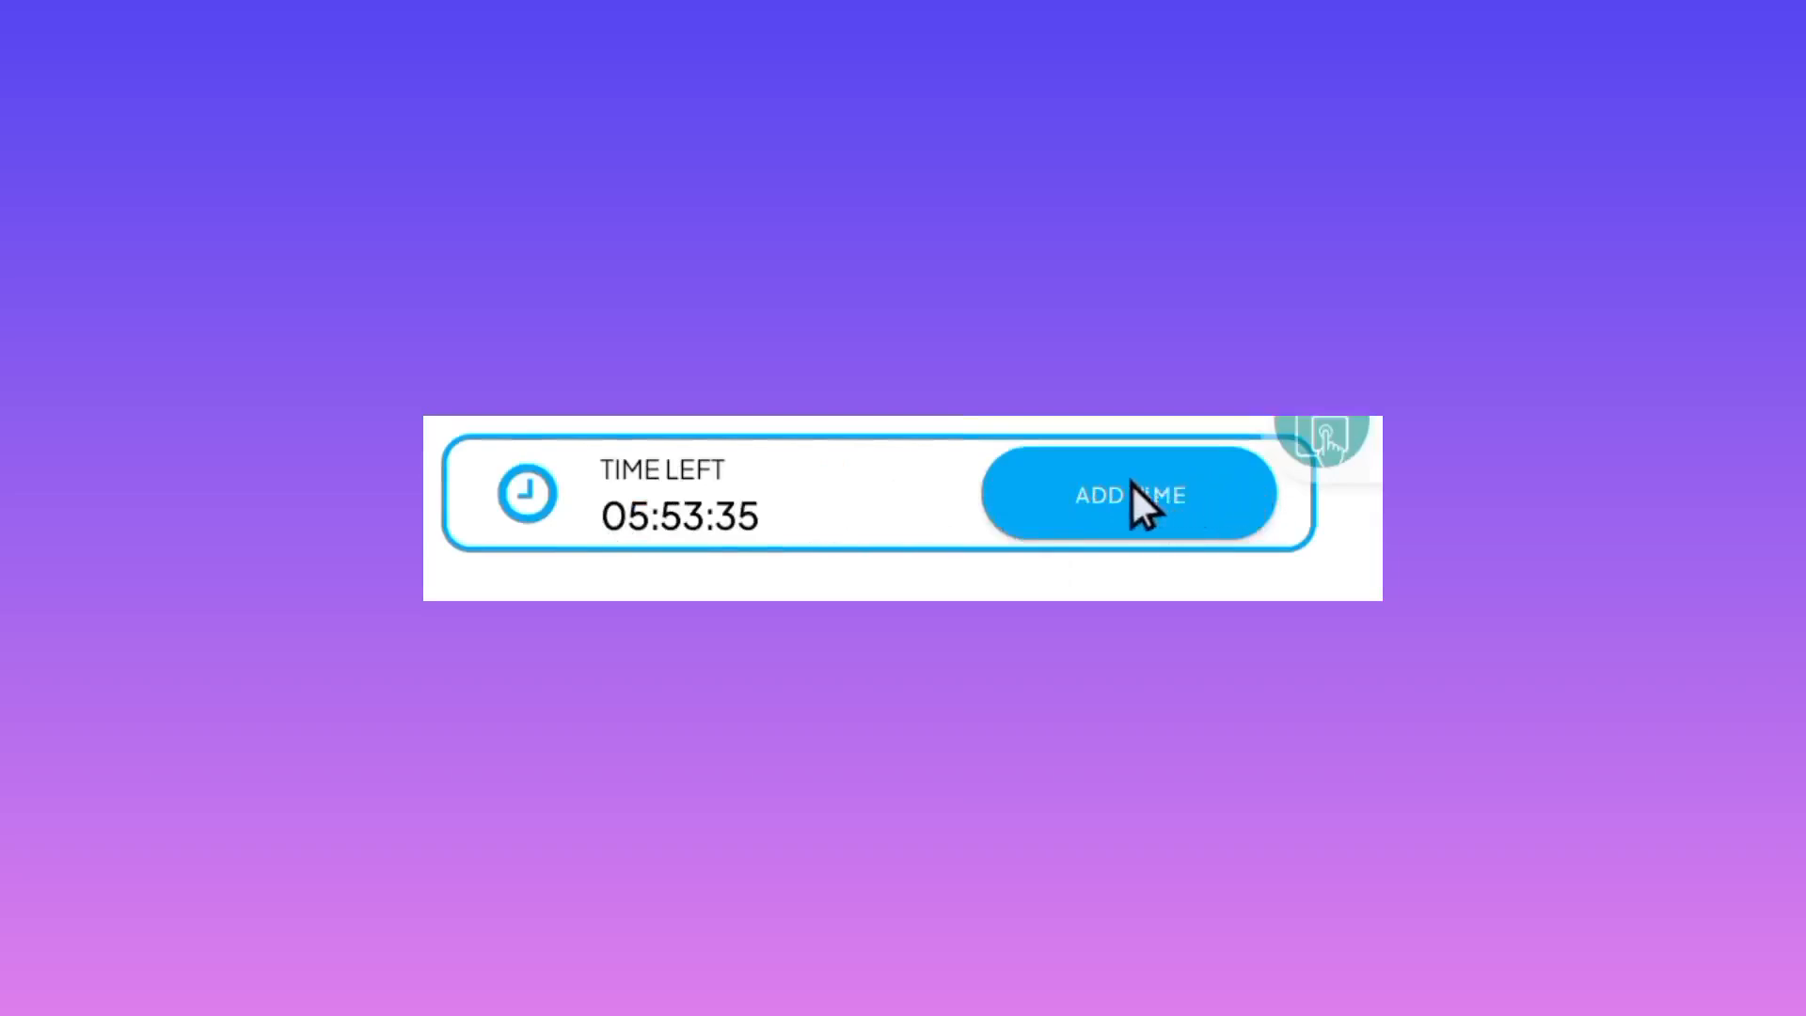
{"action": "mouse_move", "coordinate": [1101, 525]}
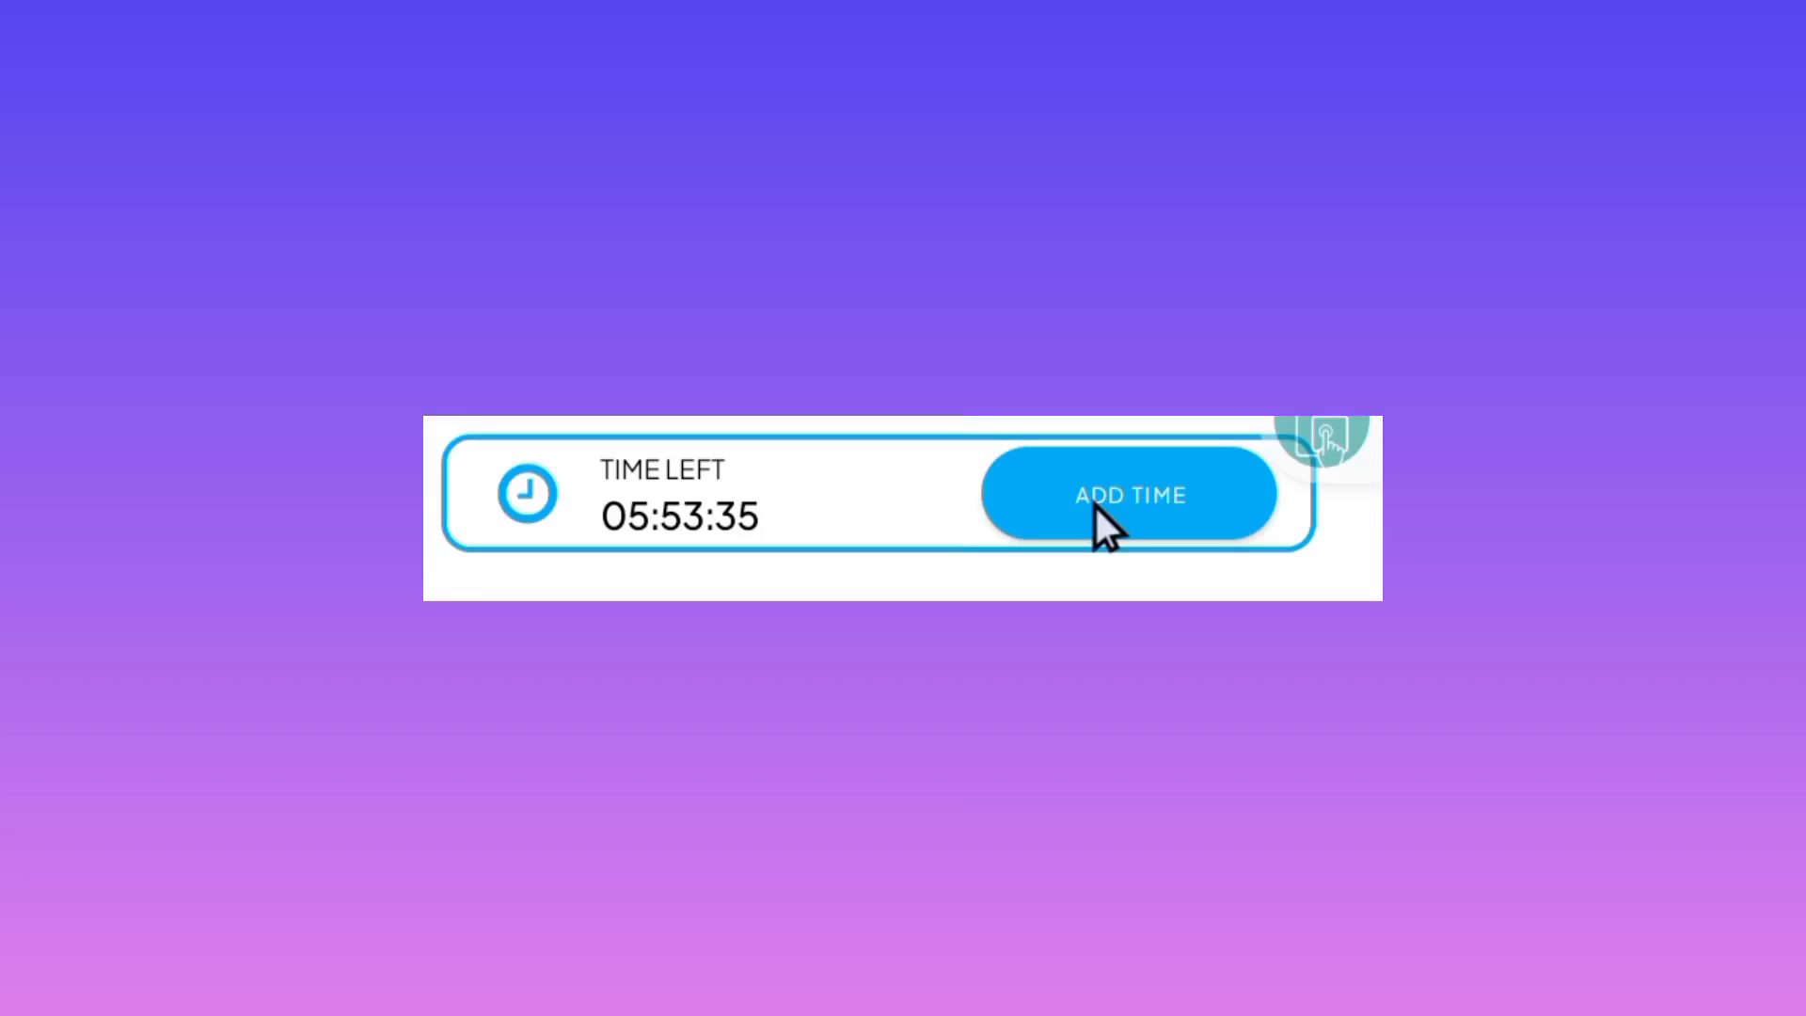
{"action": "mouse_move", "coordinate": [909, 587]}
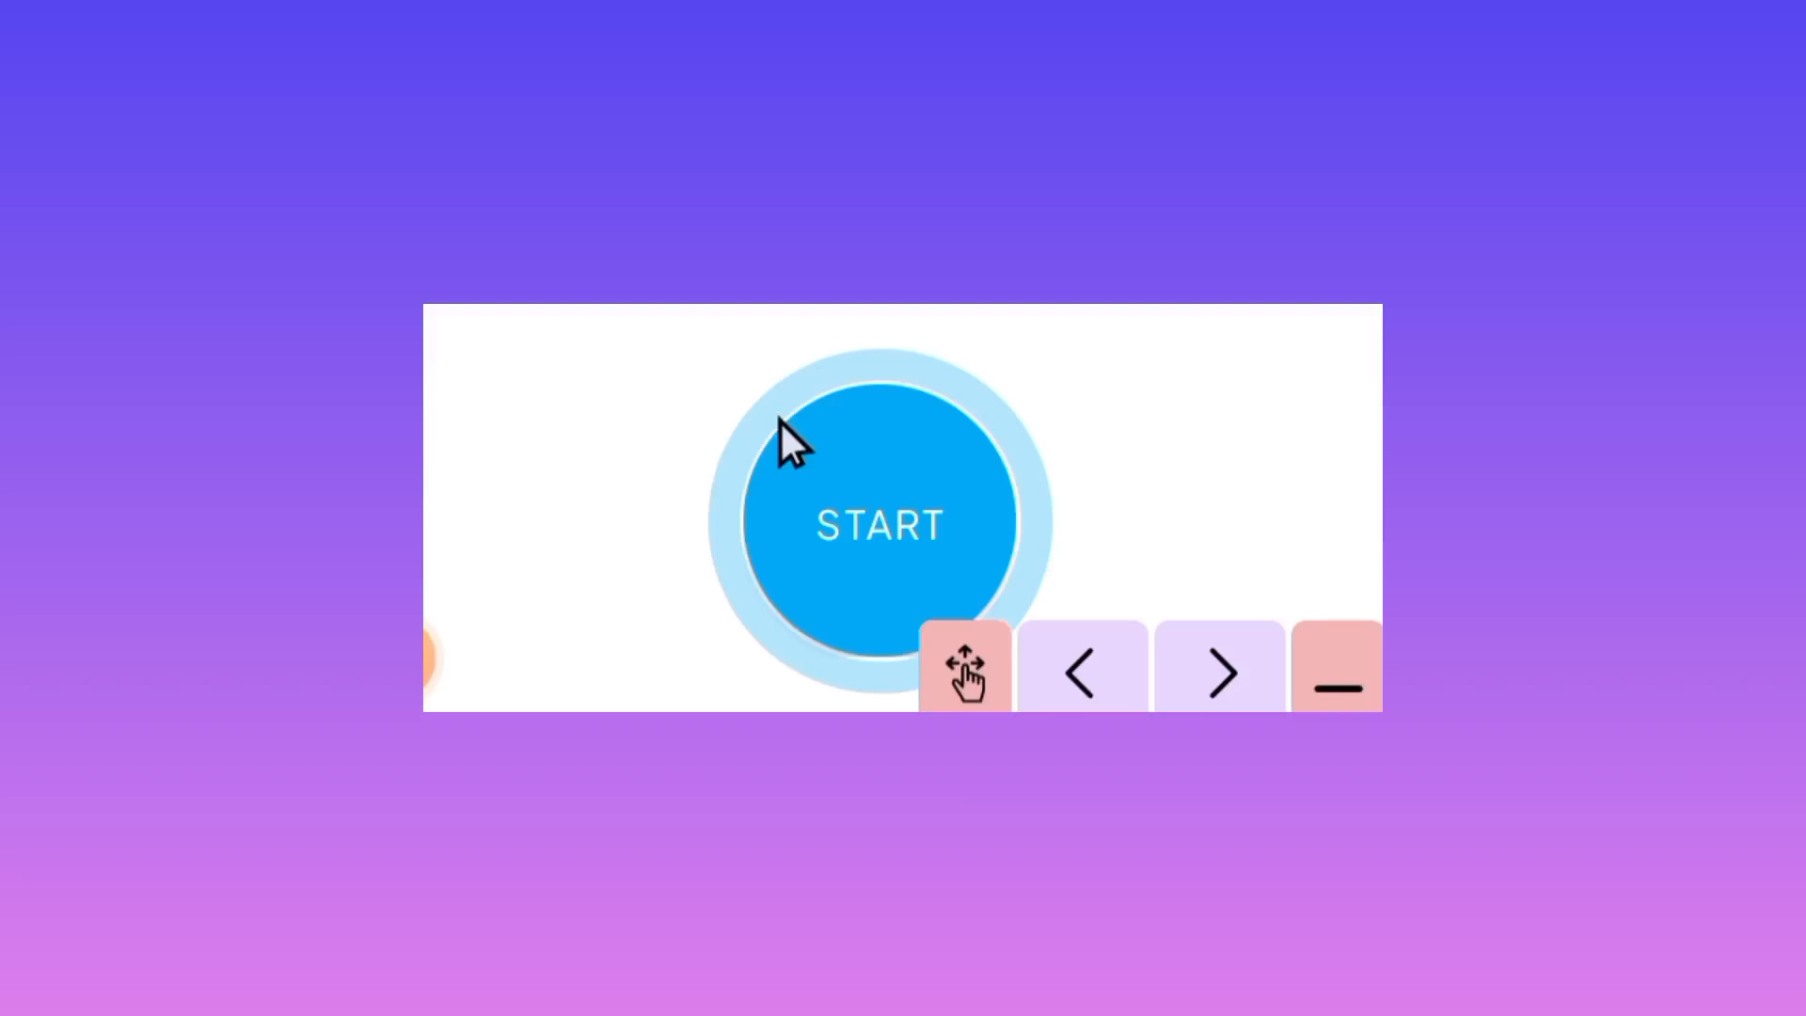
{"action": "mouse_move", "coordinate": [750, 516]}
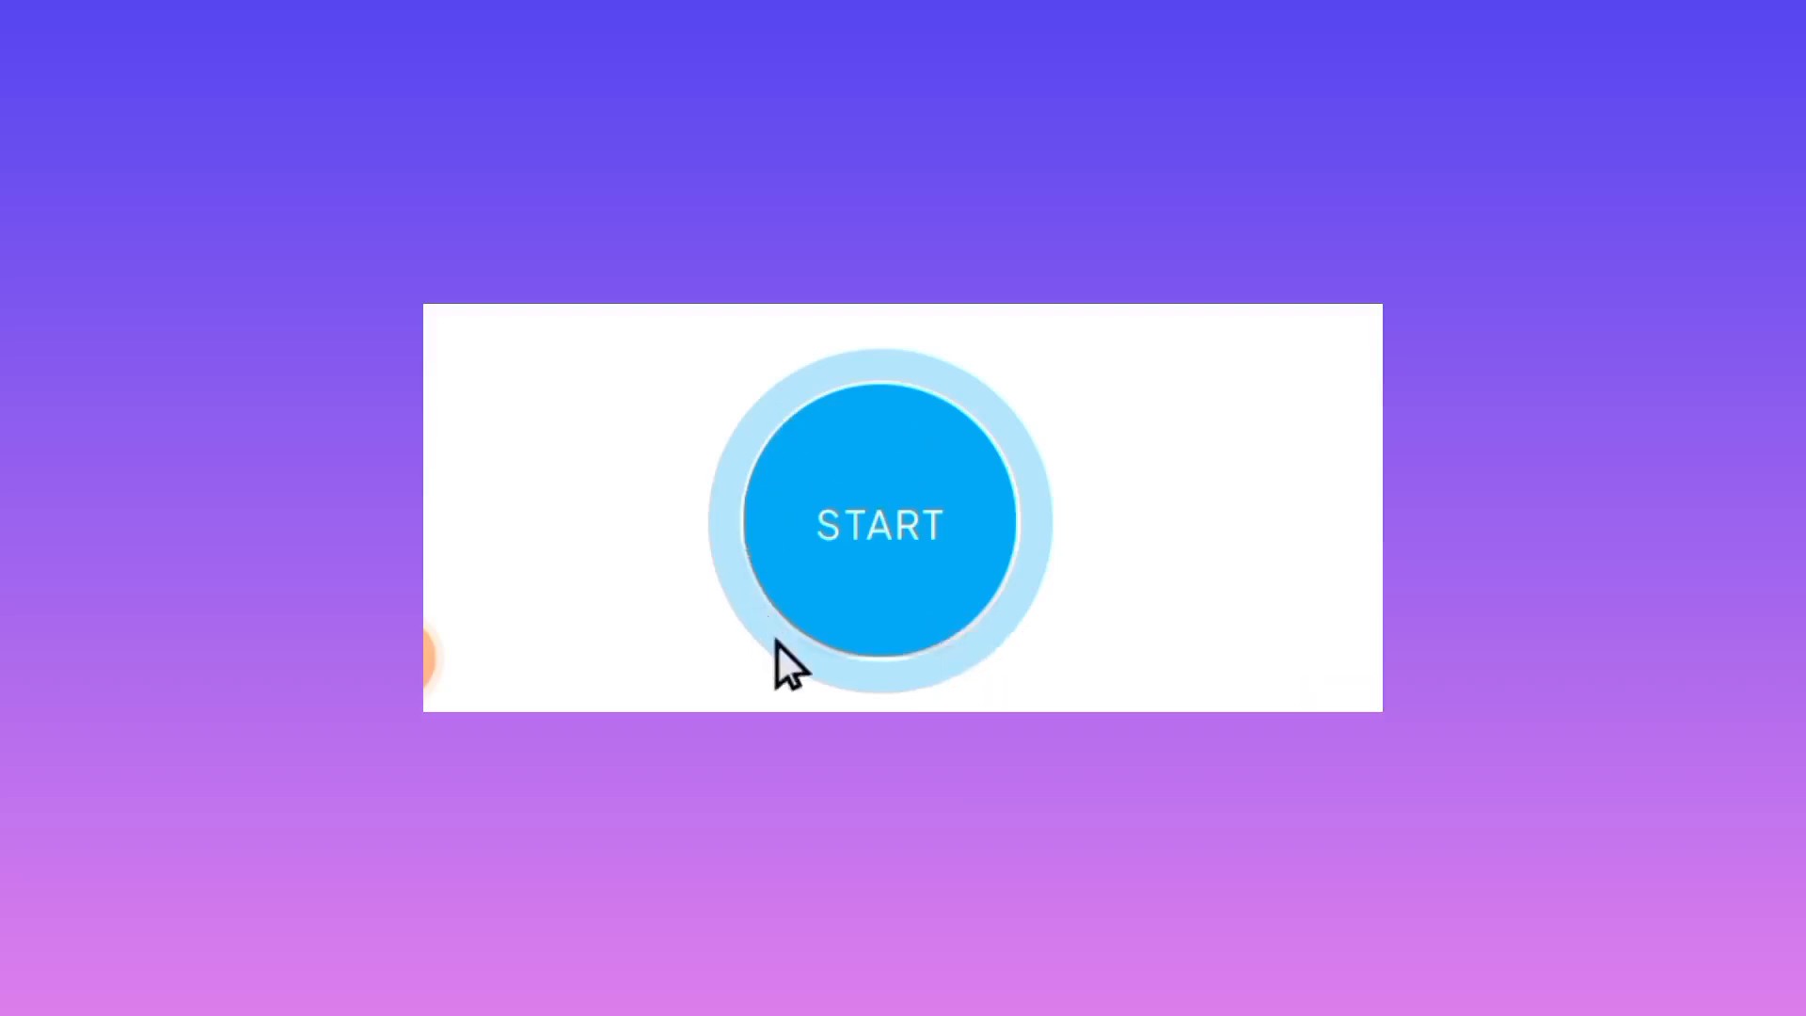
{"action": "mouse_move", "coordinate": [760, 645]}
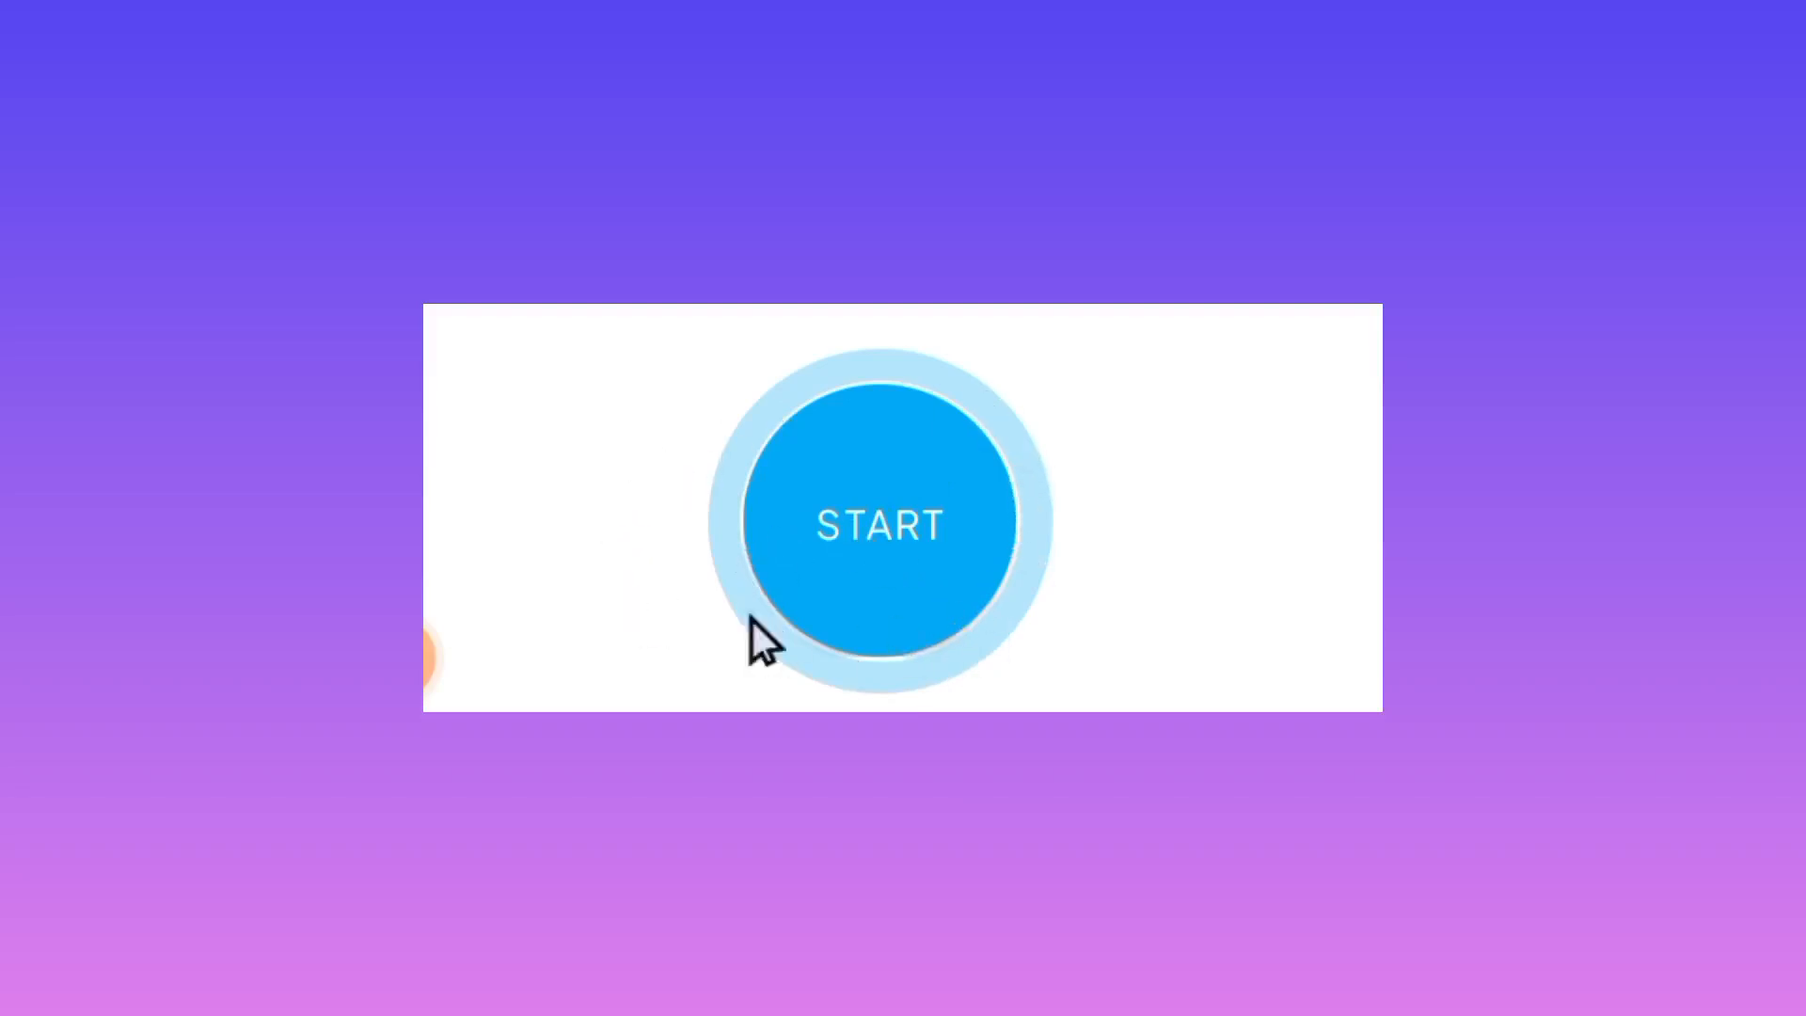
{"action": "mouse_move", "coordinate": [1003, 512]}
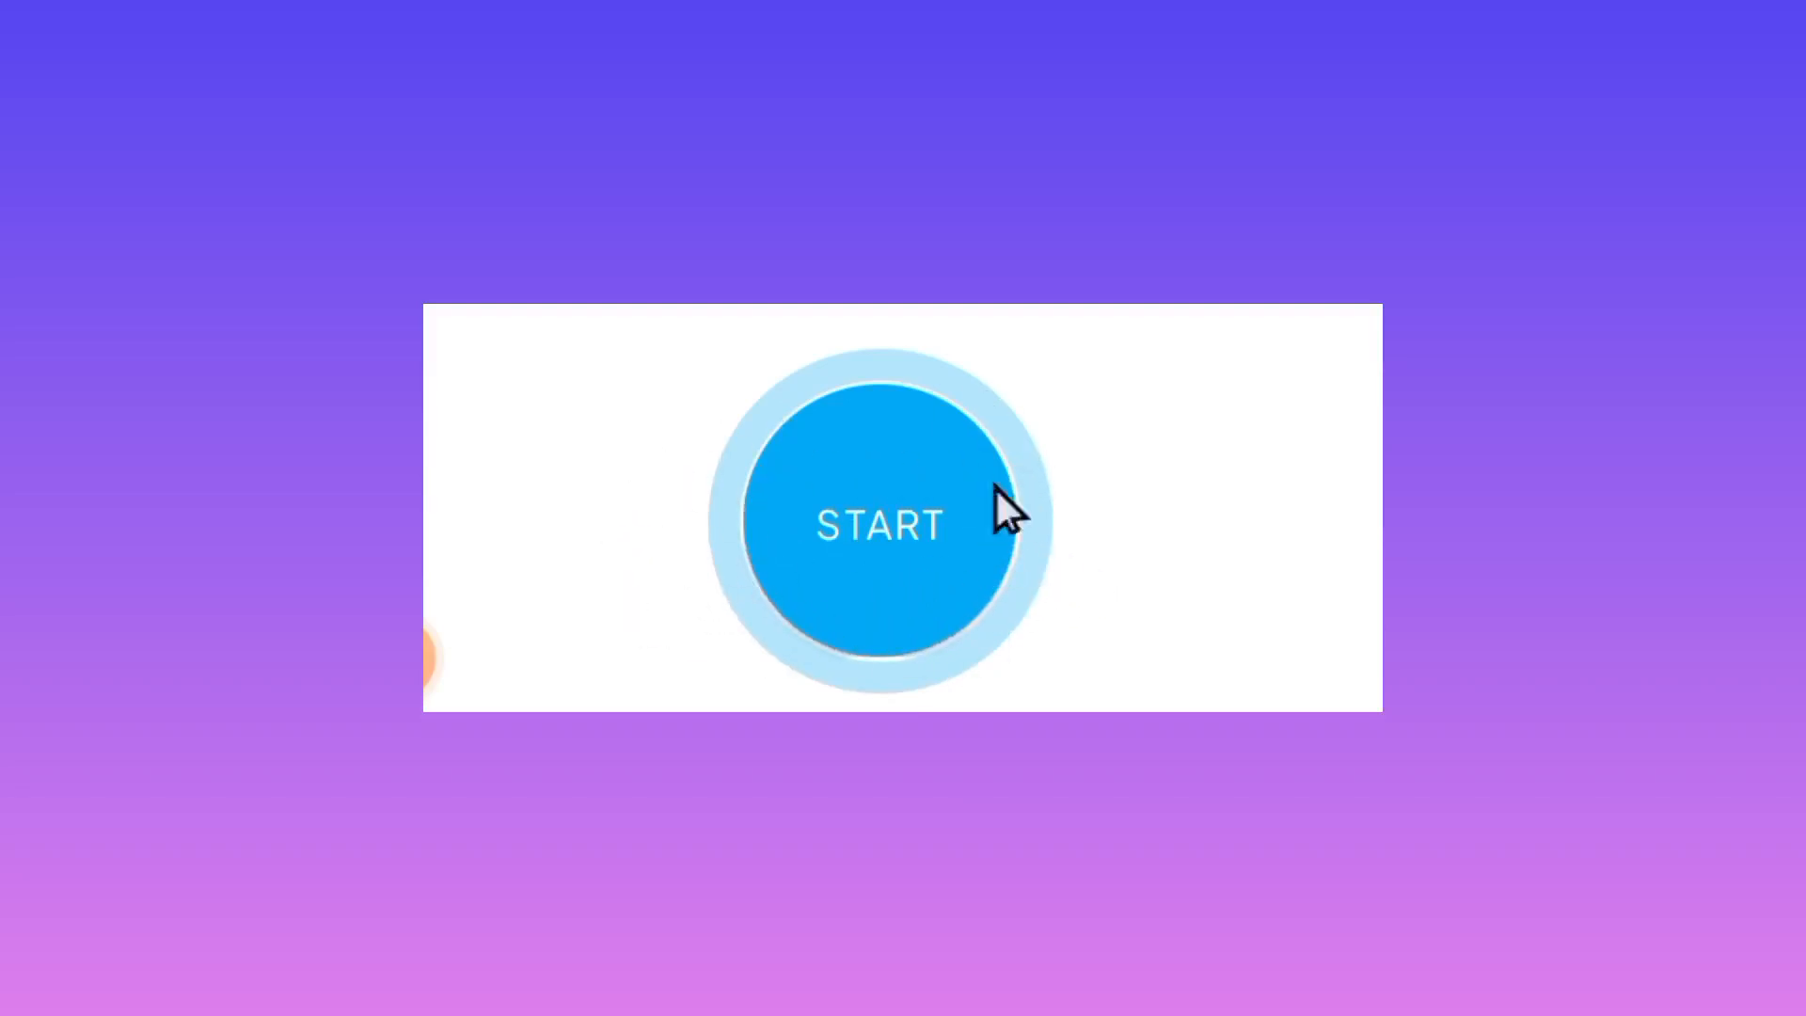
{"action": "mouse_move", "coordinate": [754, 581]}
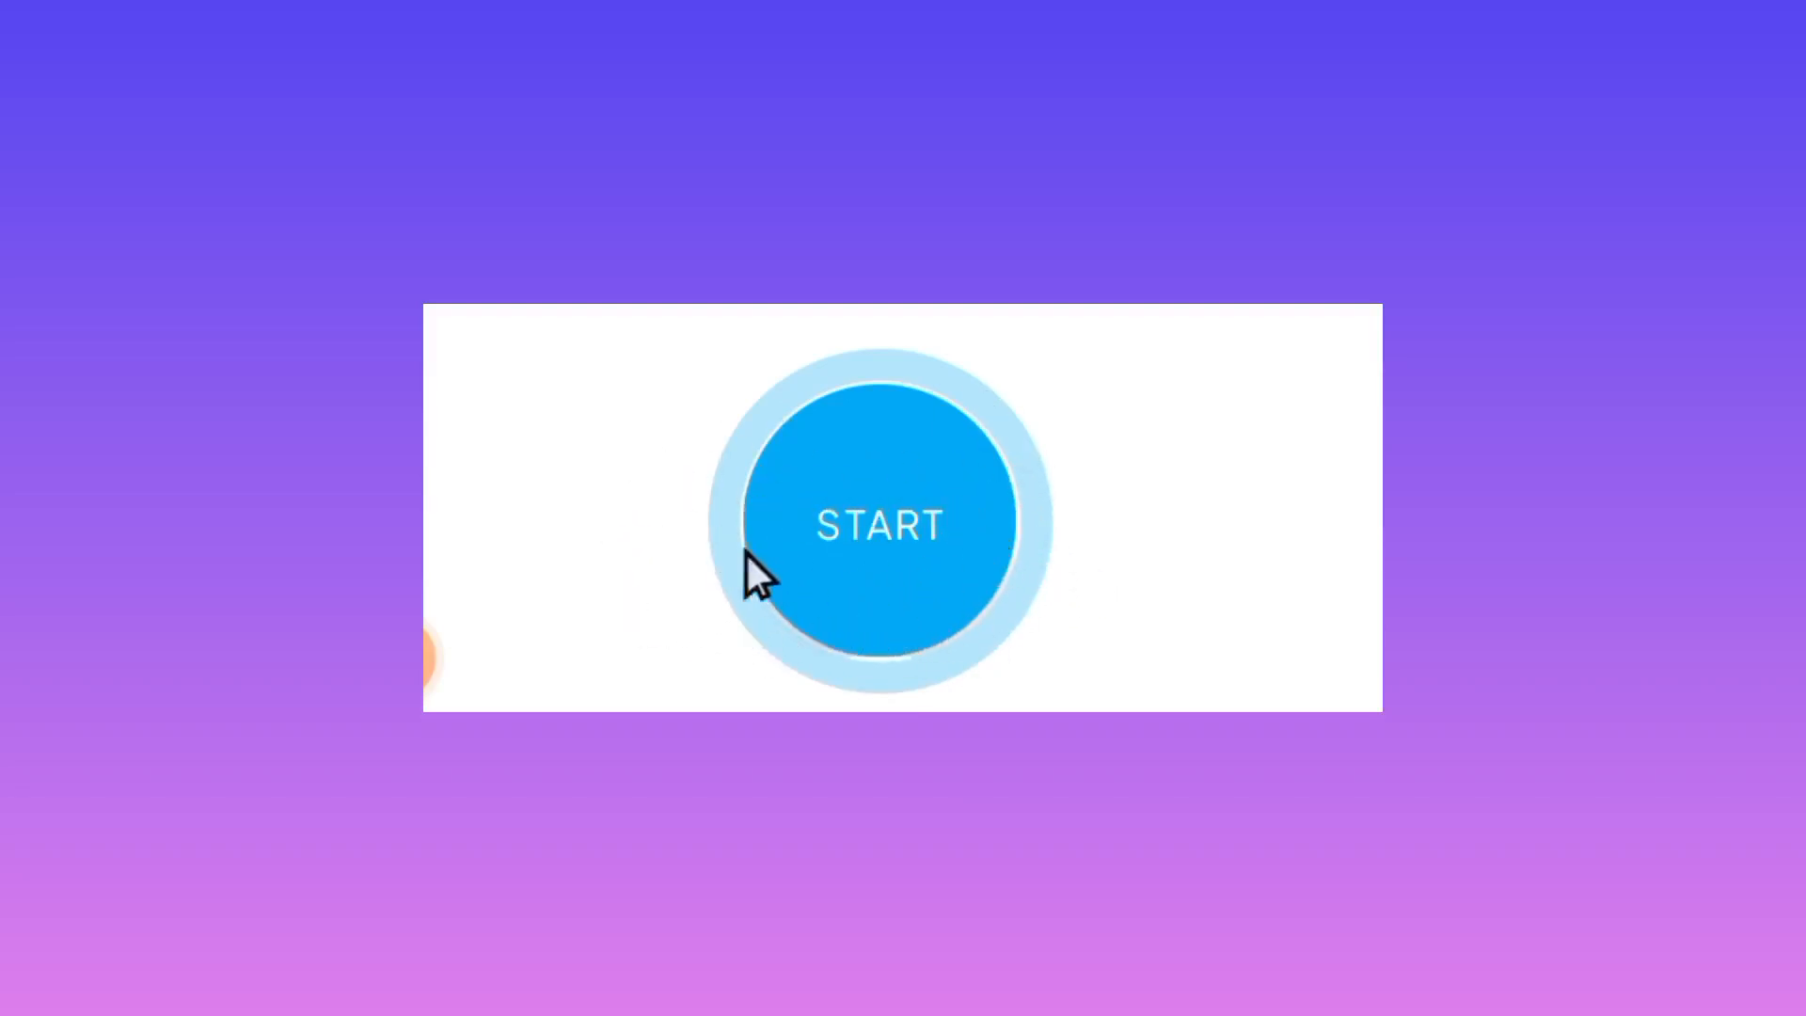
Start the VPN connection with START
{"action": "left_click", "coordinate": [878, 525]}
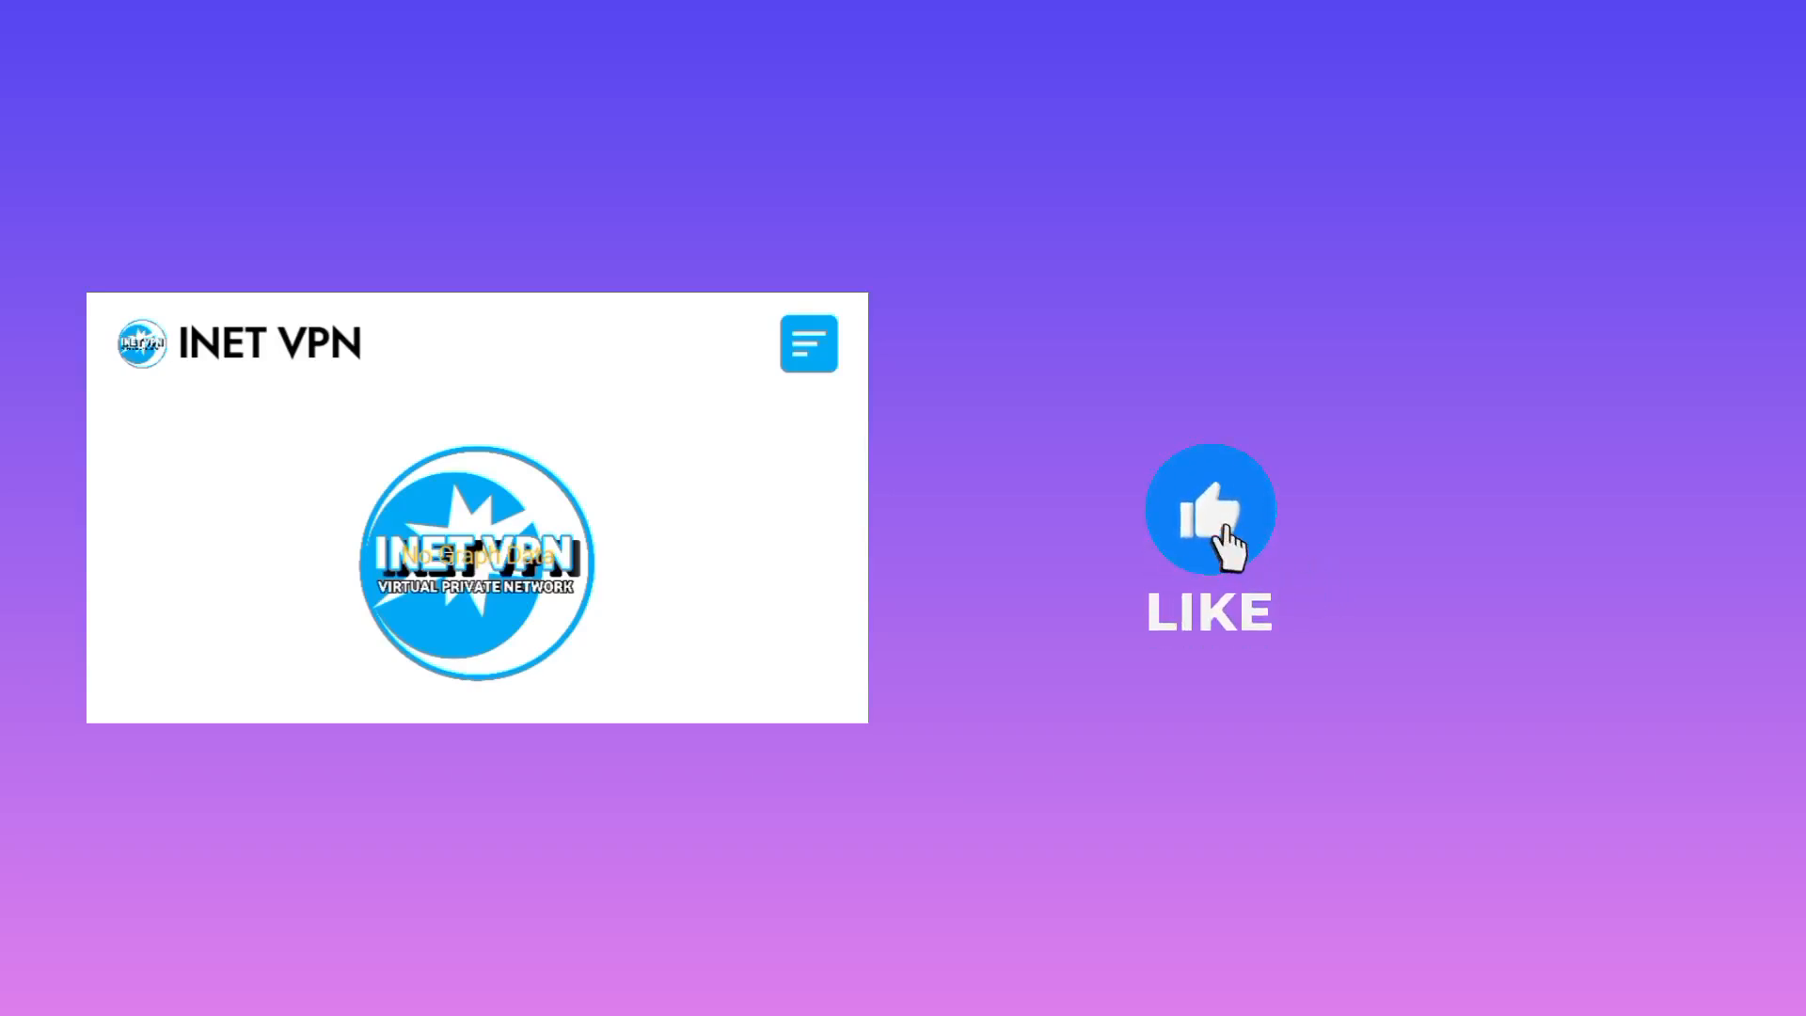